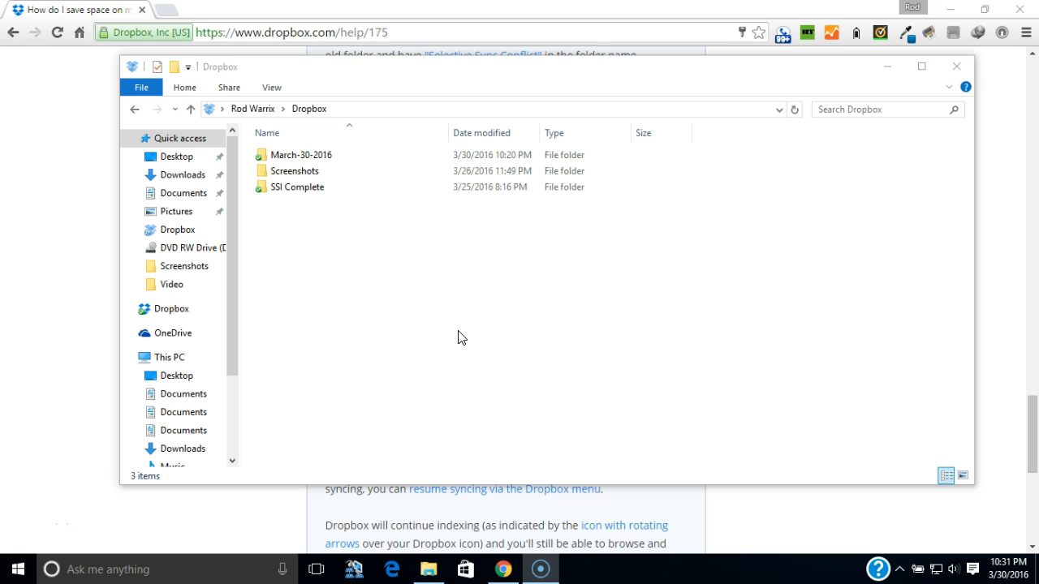
Step: Select the March-30-2016 folder in the local Dropbox folder listing
click(453, 322)
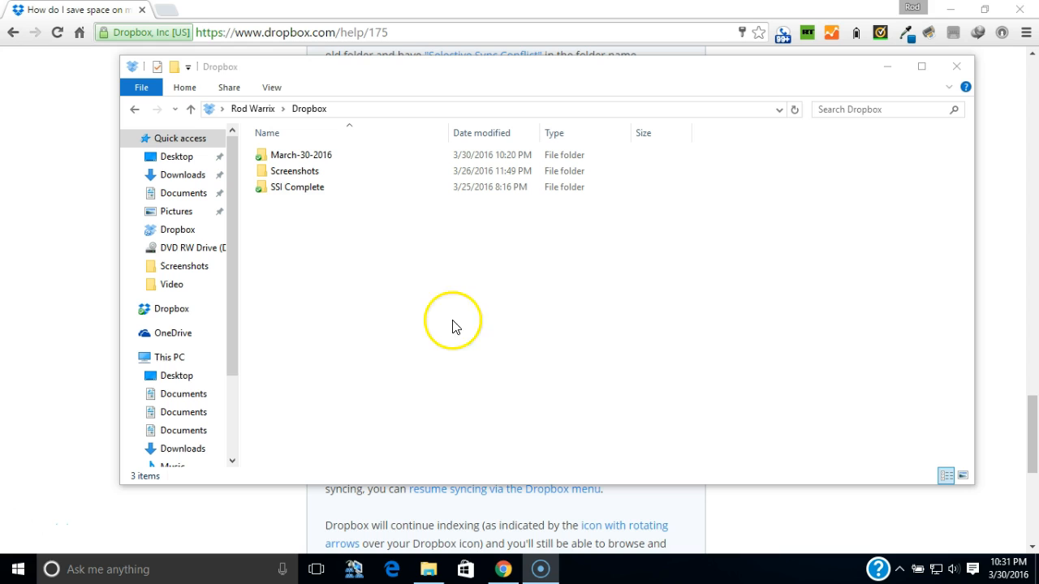
mouse_move(233, 257)
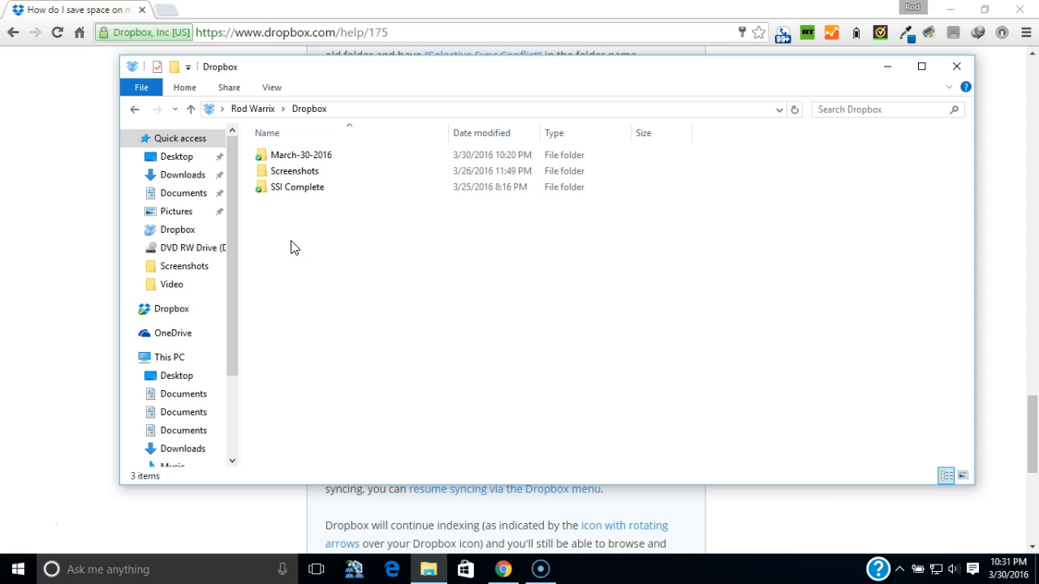
click(295, 170)
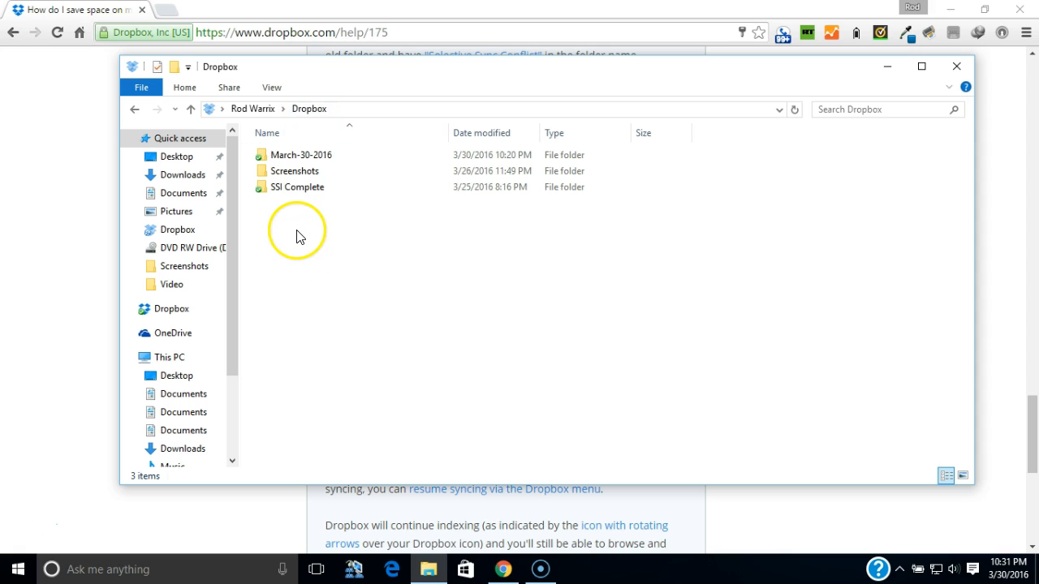
mouse_move(286, 221)
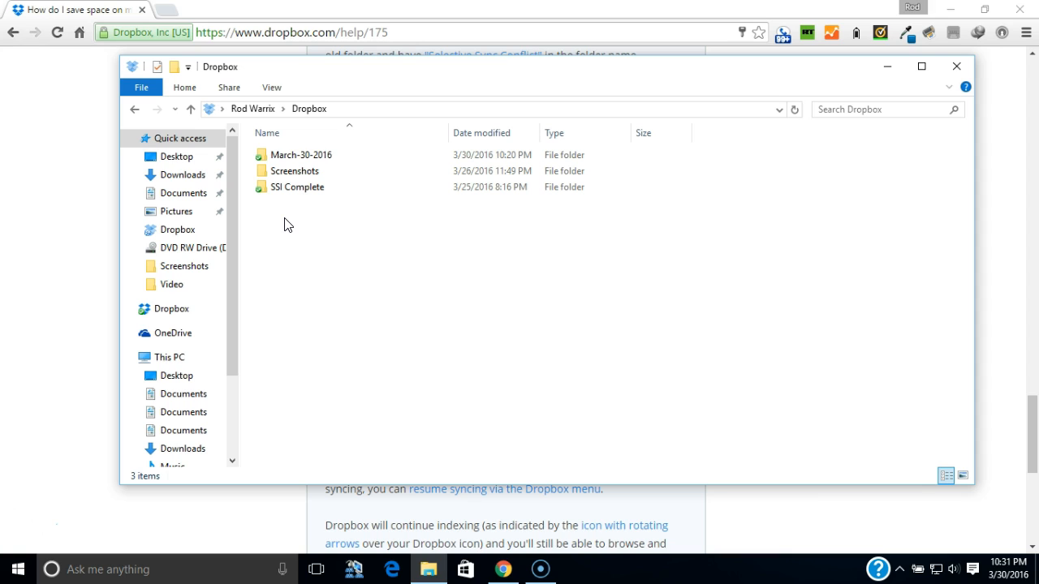
mouse_move(286, 219)
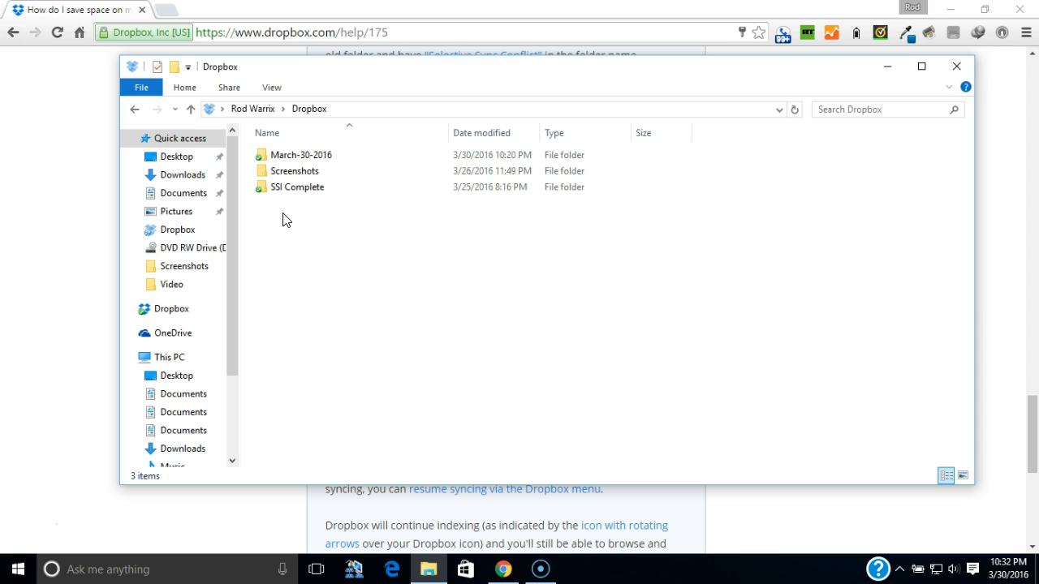
click(286, 155)
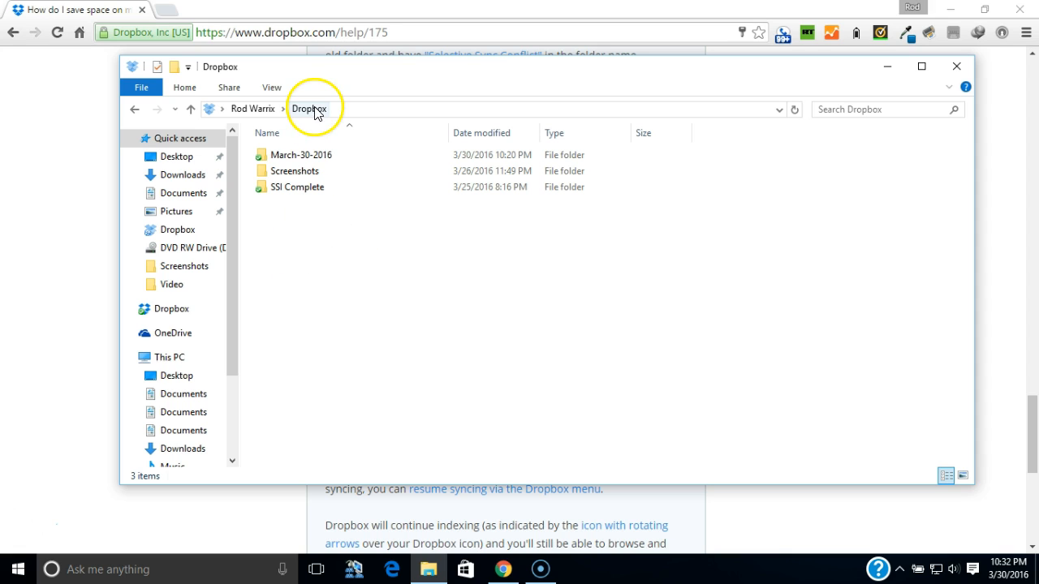
click(298, 156)
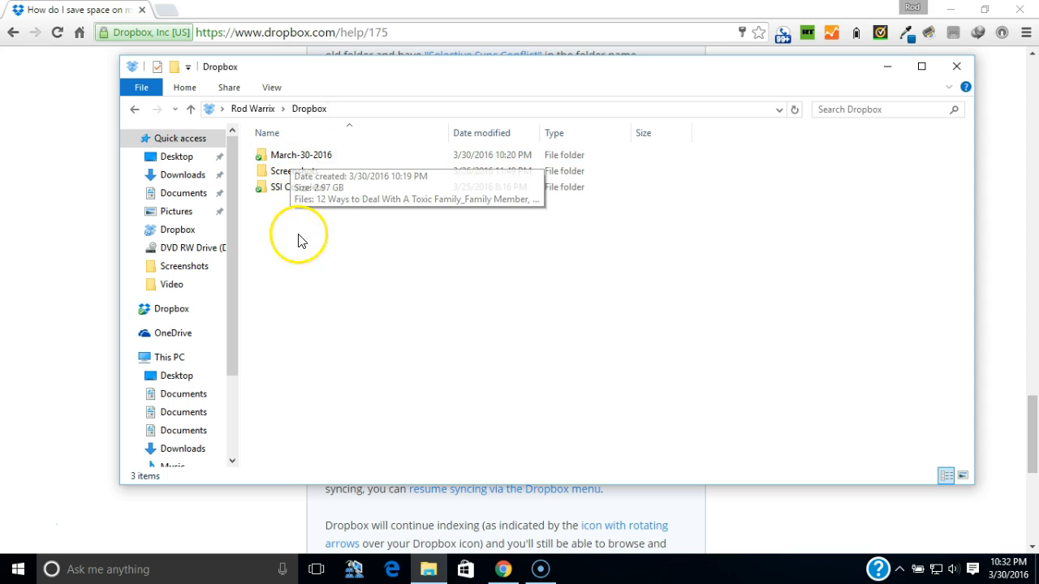
click(302, 154)
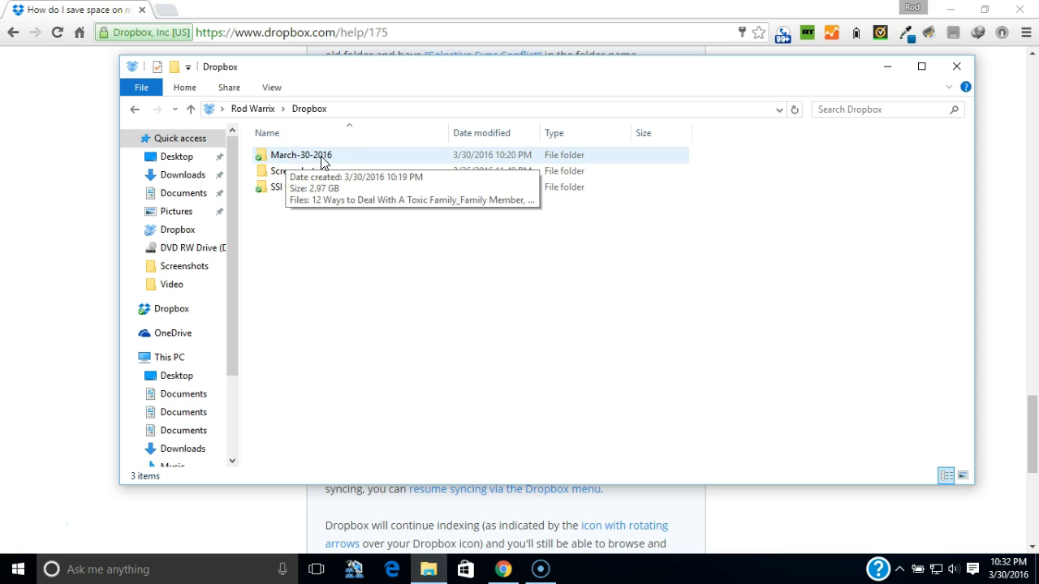
mouse_move(315, 162)
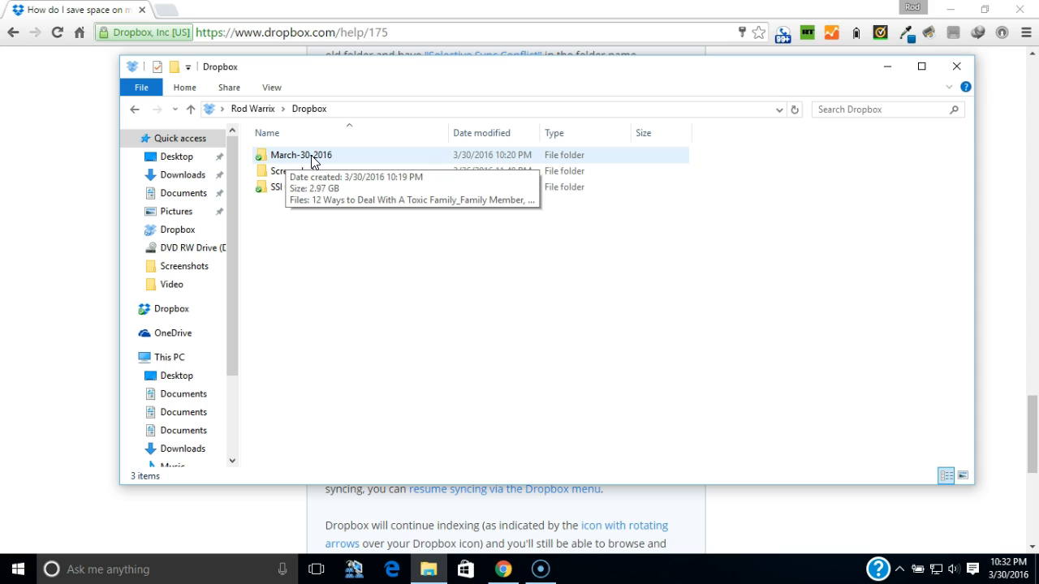
Step: View the March-30-2016 folder's 93 files, then return to the top Dropbox folder
double_click(298, 156)
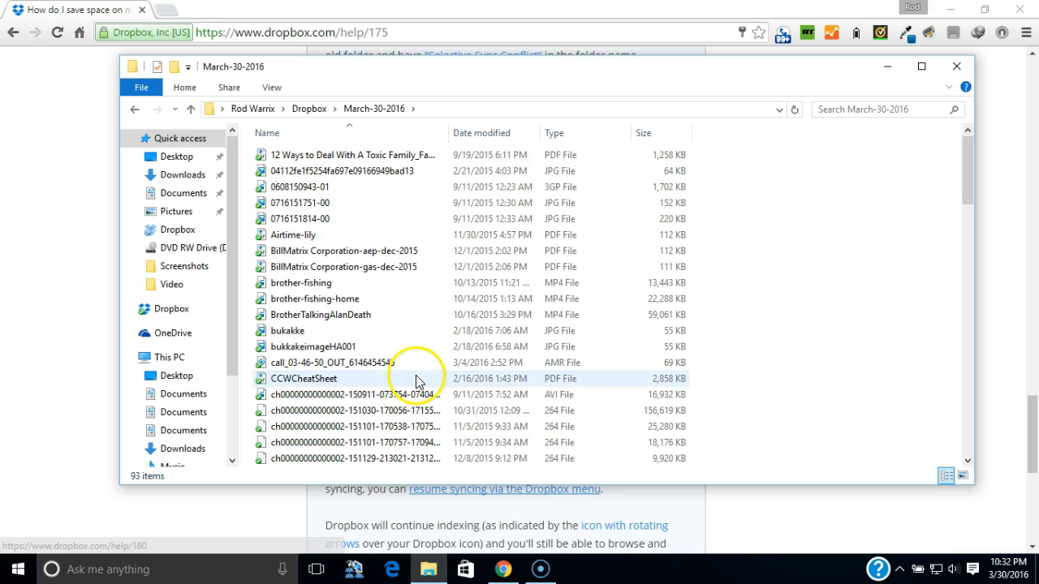
click(309, 108)
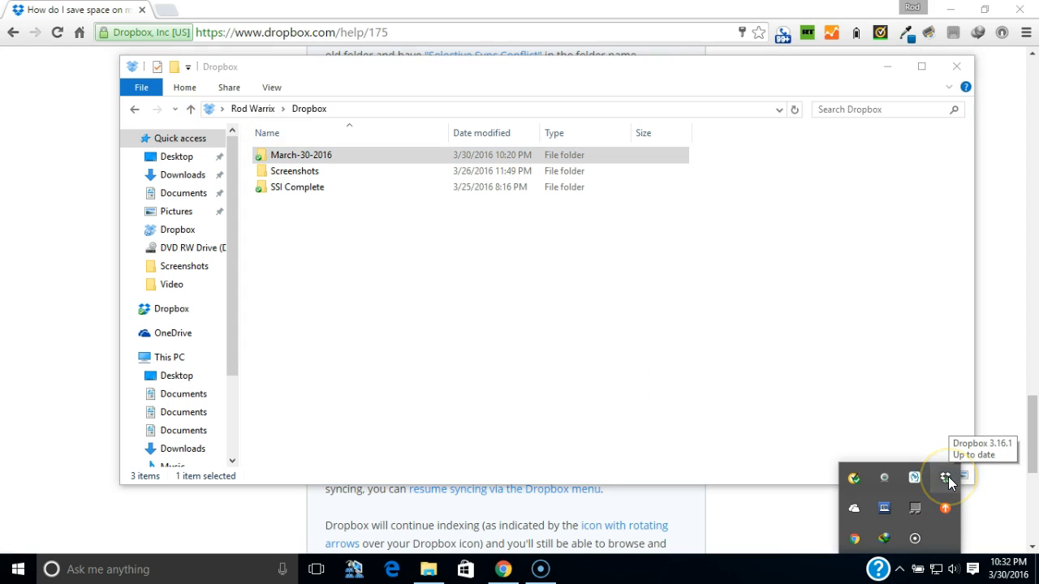
Step: Bring up the Dropbox tray status panel with March-30-2016 selected in Explorer
click(945, 477)
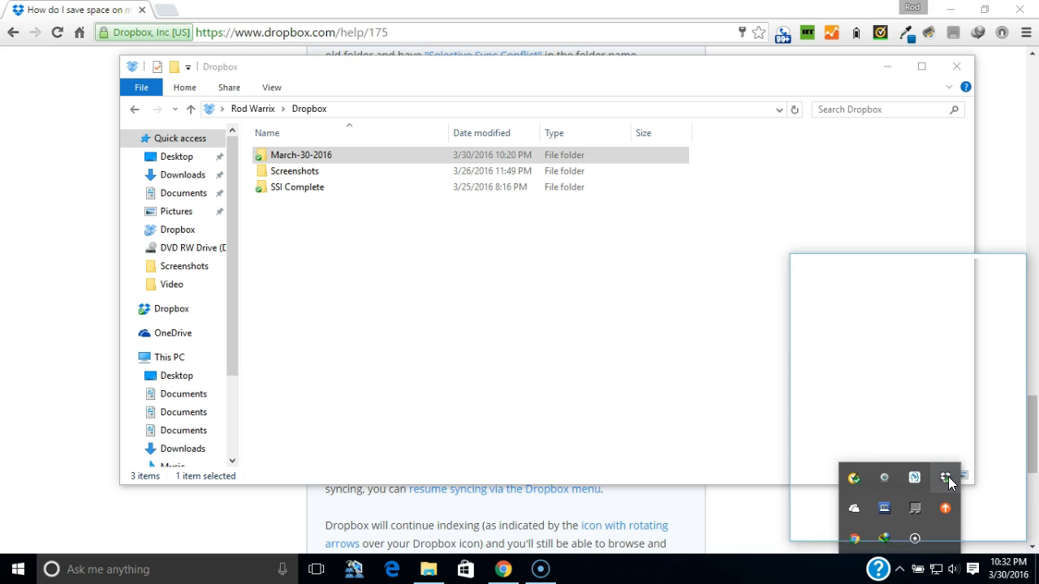
click(946, 477)
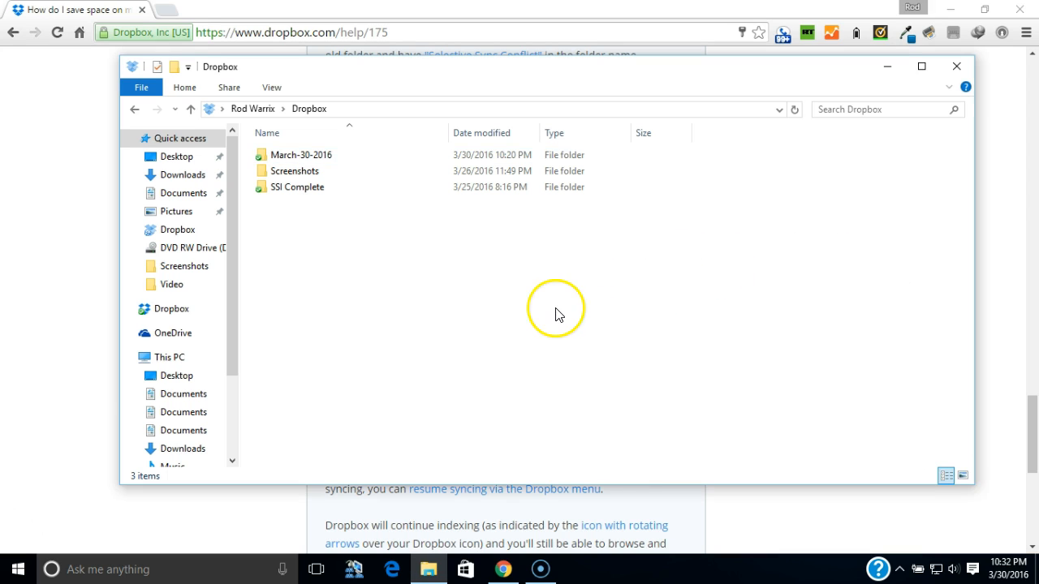
click(298, 154)
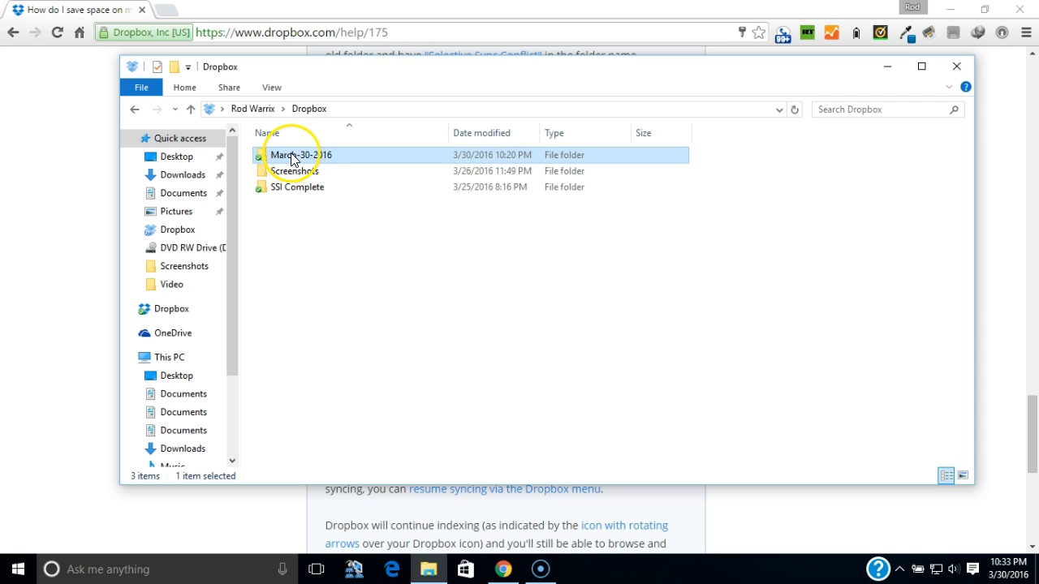
mouse_move(386, 278)
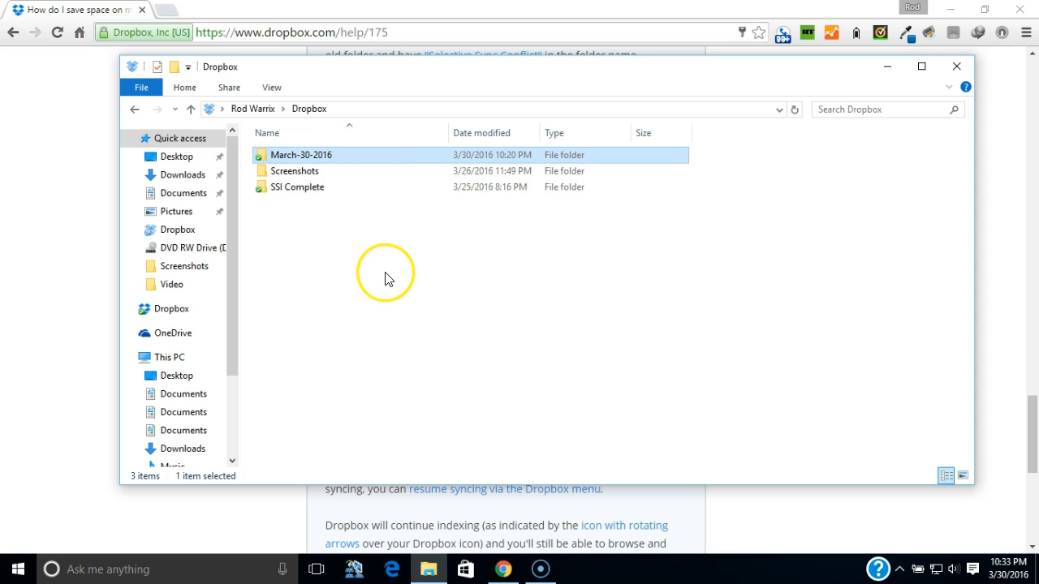
mouse_move(453, 419)
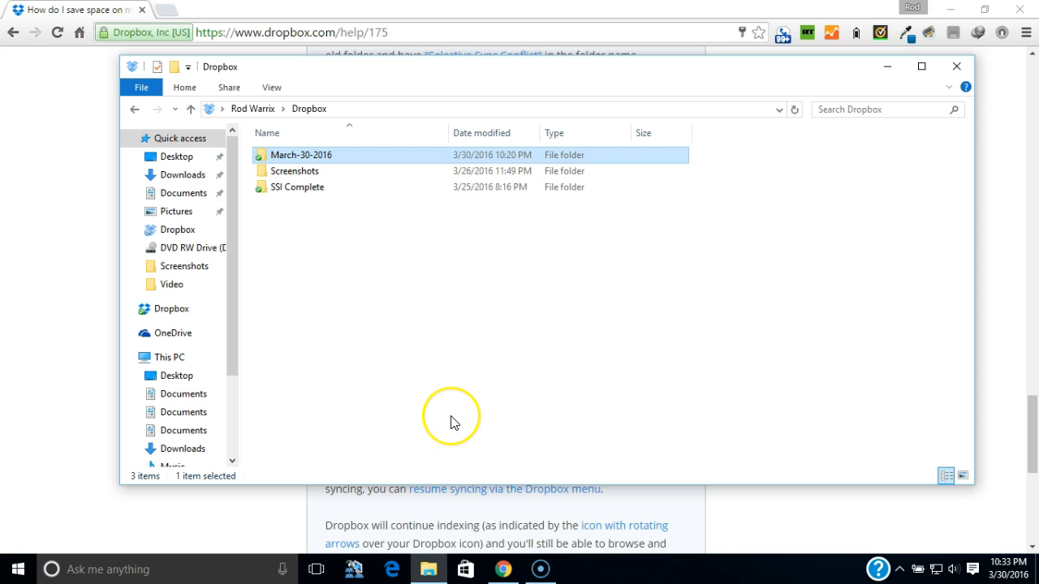
mouse_move(534, 474)
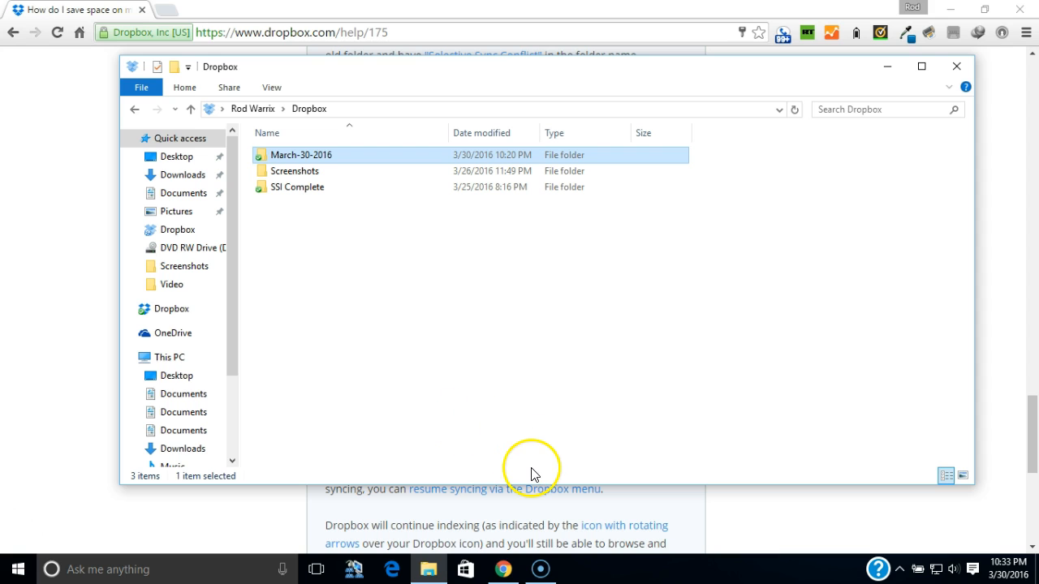
mouse_move(652, 573)
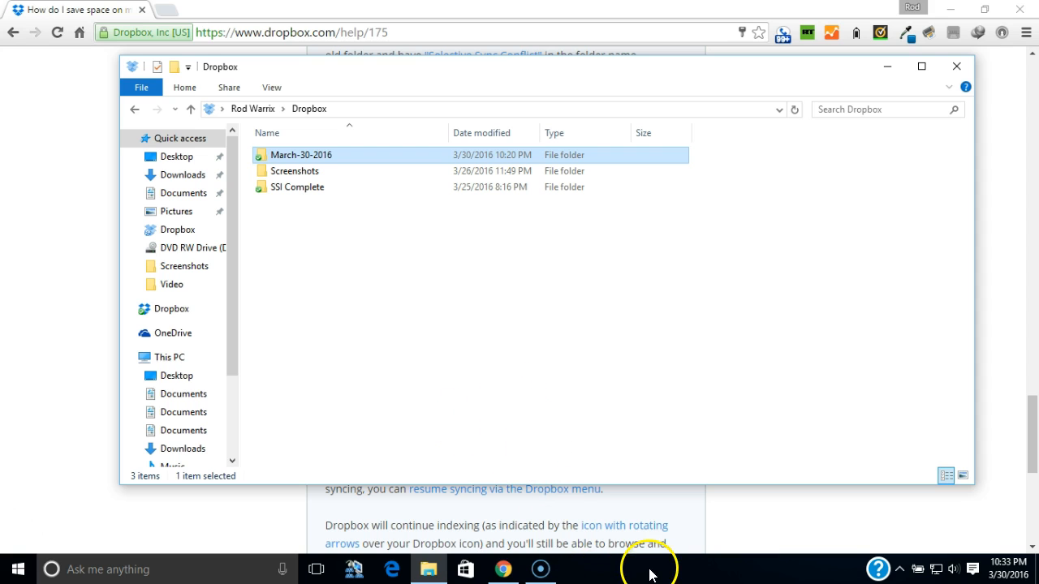
click(899, 568)
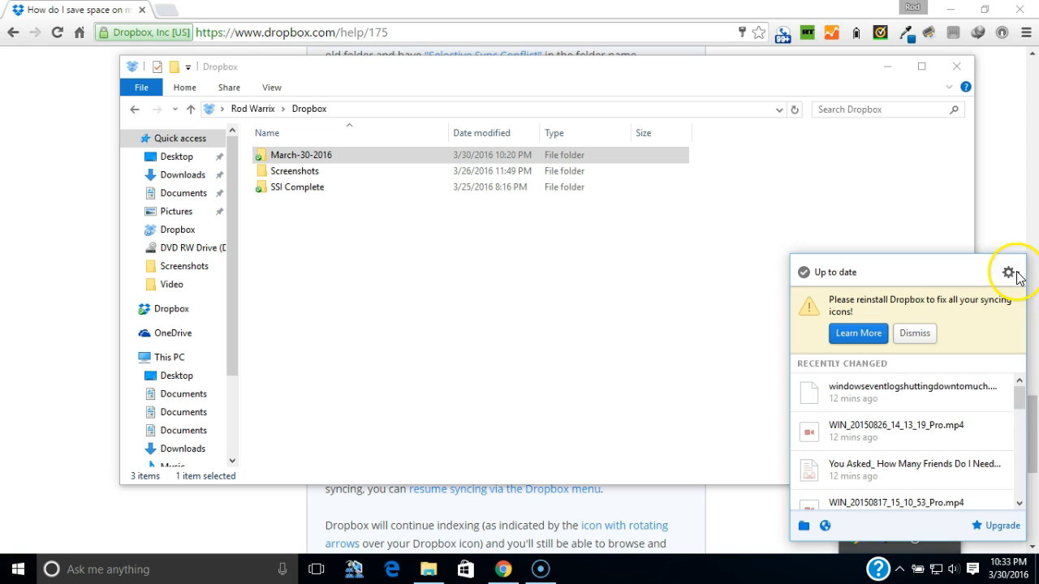
Step: Reach Dropbox Preferences on the Account tab showing folder location and Selective Sync
click(1013, 273)
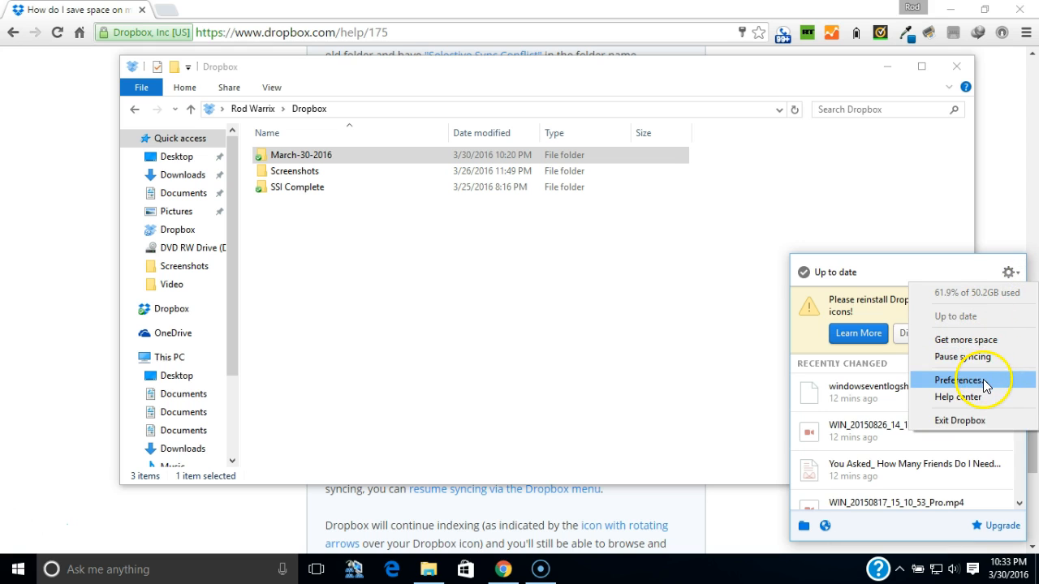
click(958, 378)
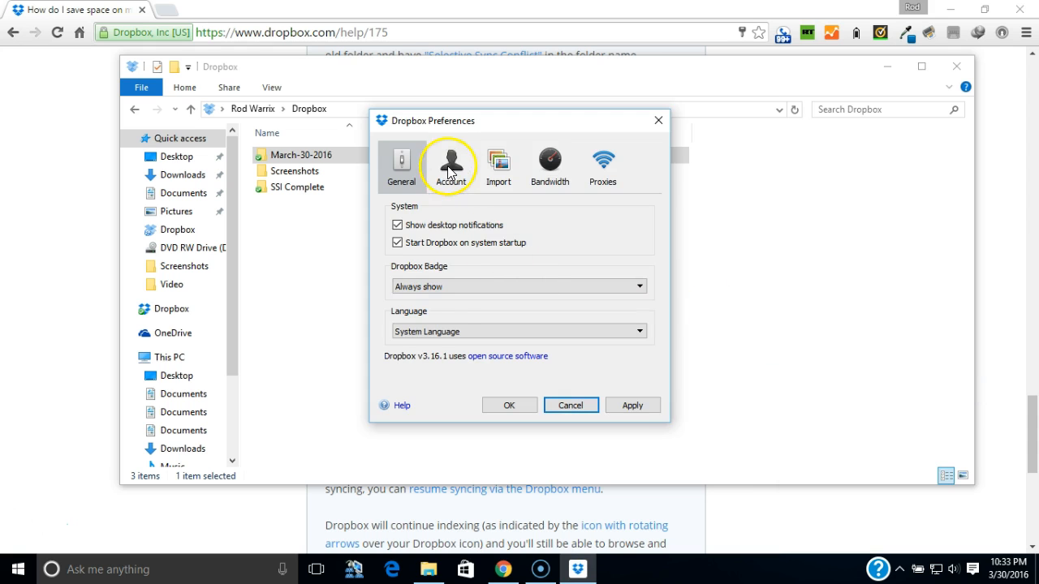
click(451, 163)
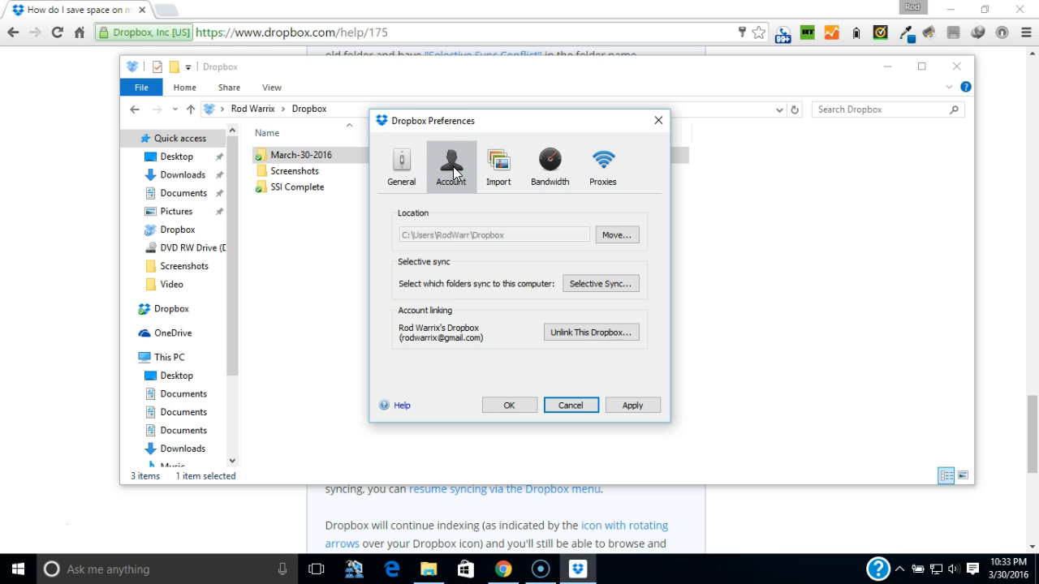
Step: In Selective Sync, uncheck March-30-2016 so no folders remain selected to sync
click(601, 283)
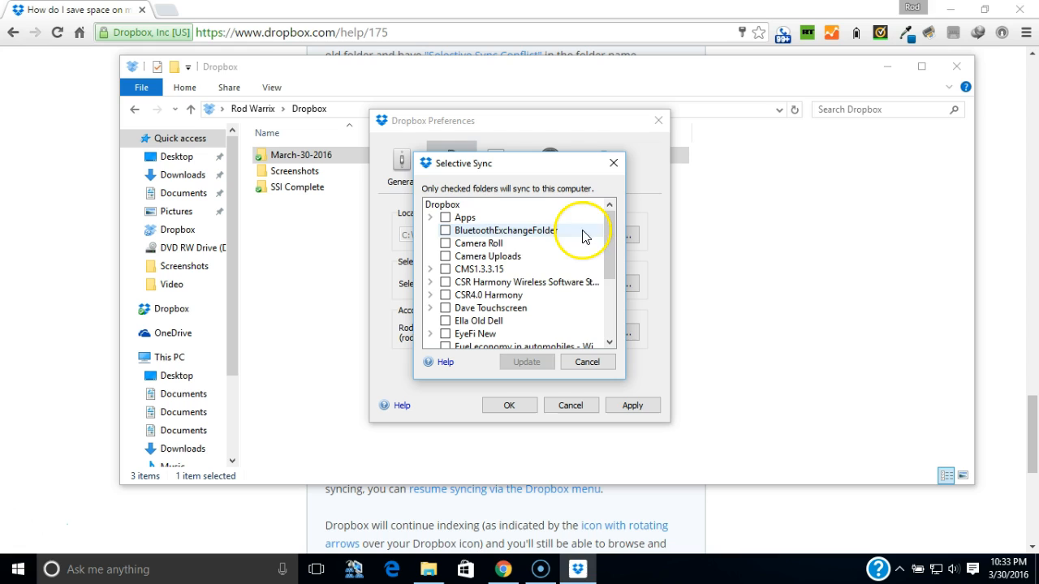
mouse_move(581, 269)
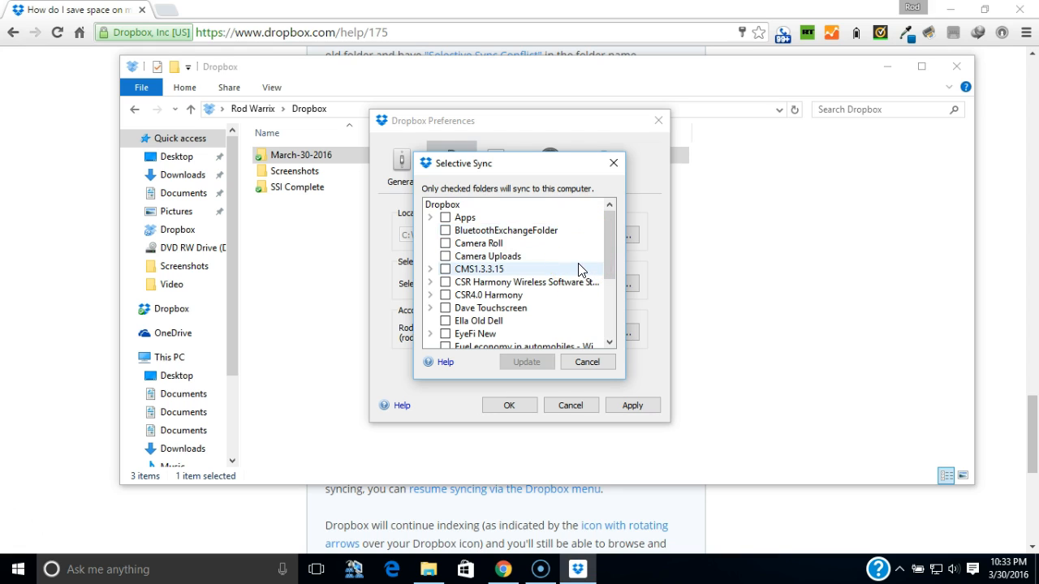
scroll(down, 3)
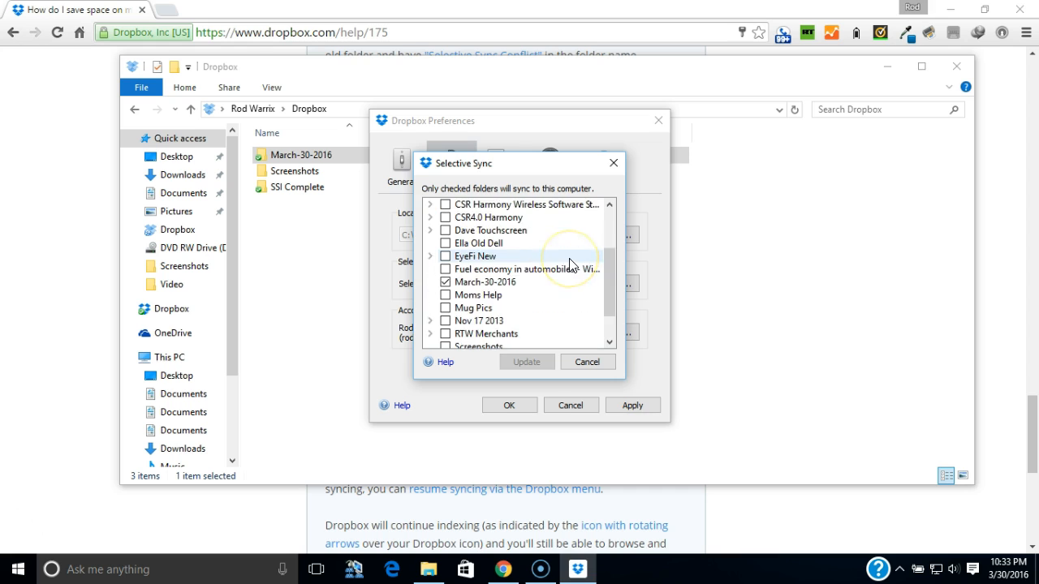
scroll(down, 3)
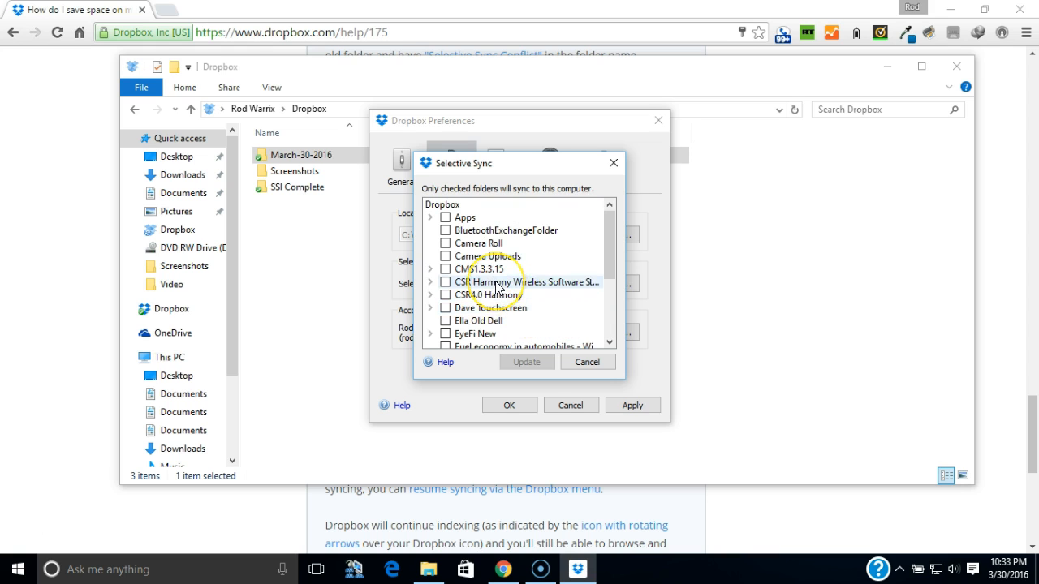
scroll(down, 3)
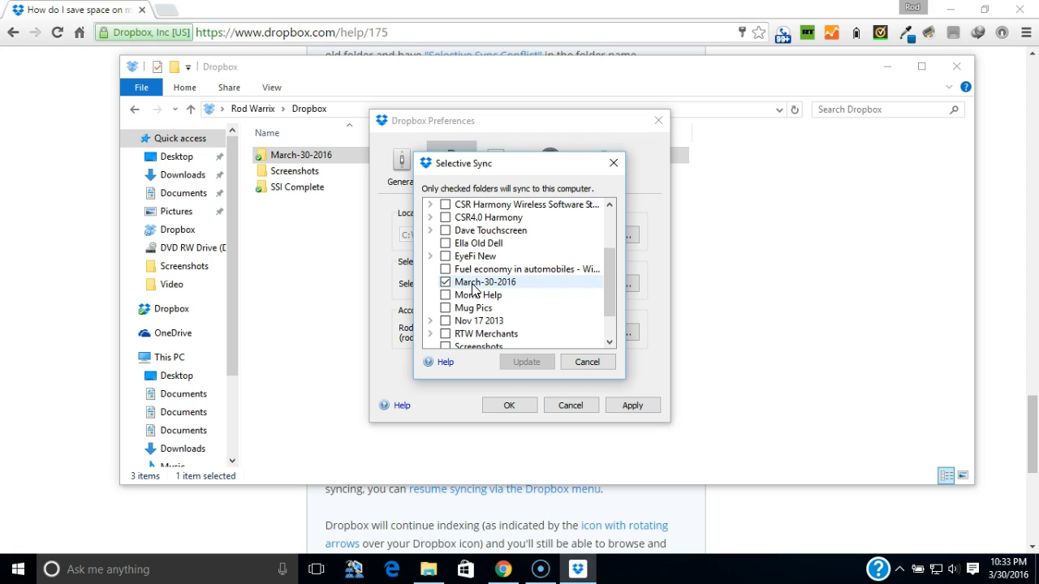
click(445, 283)
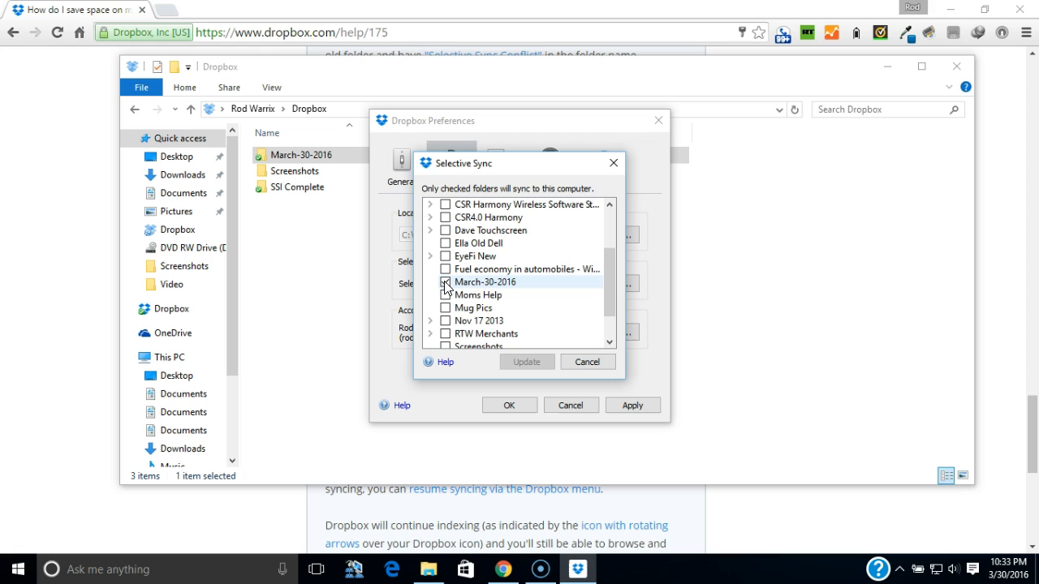
click(445, 282)
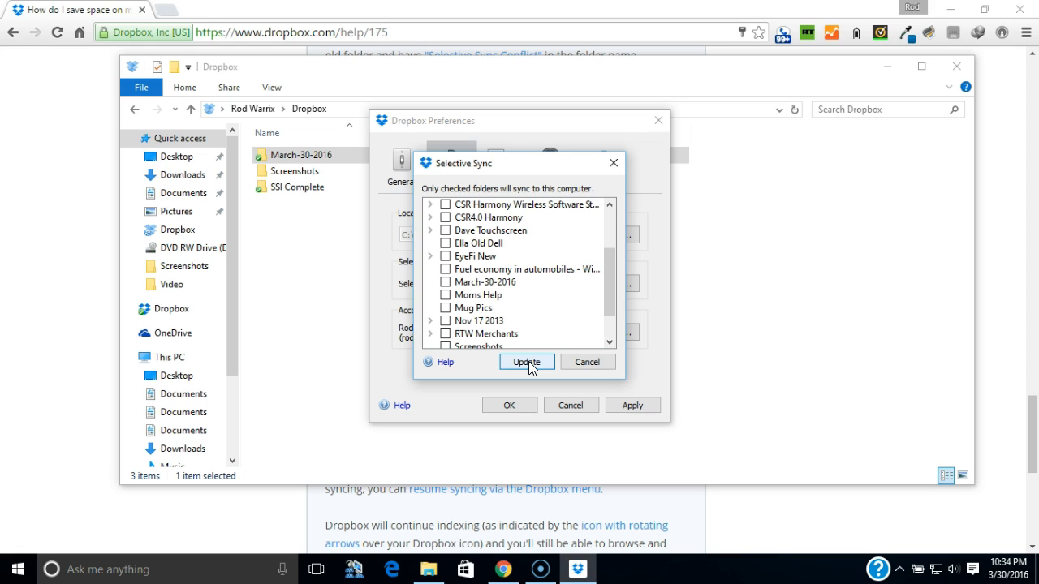
mouse_move(532, 367)
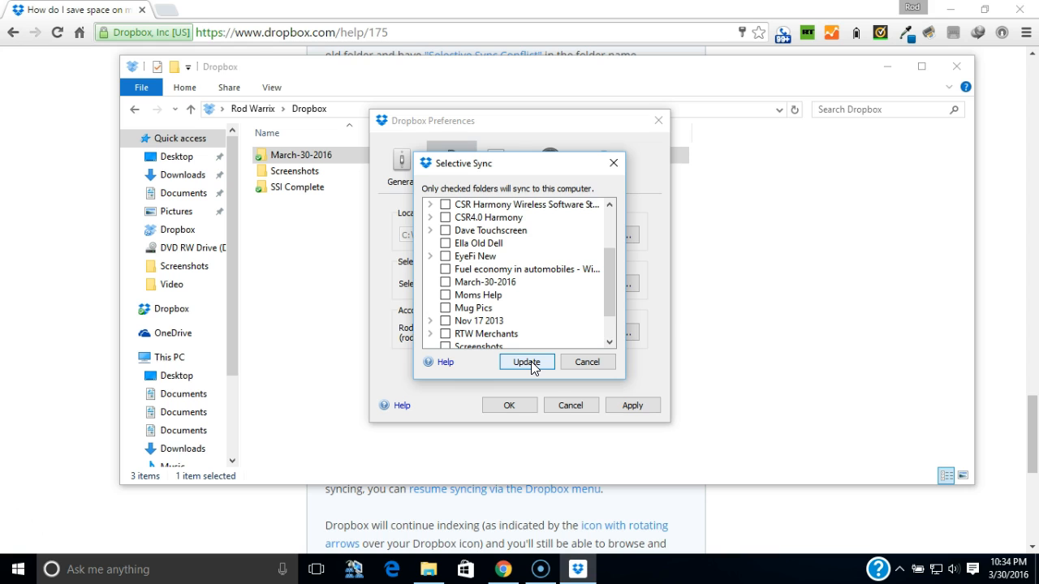
Step: Update Selective Sync and confirm, removing March-30-2016 from the local Dropbox folder
click(526, 362)
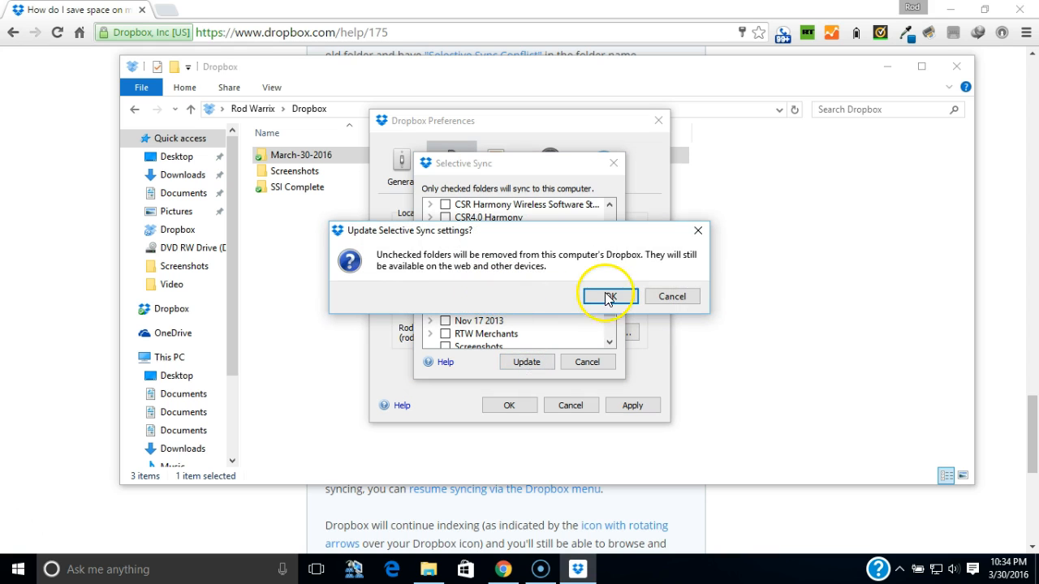
mouse_move(543, 282)
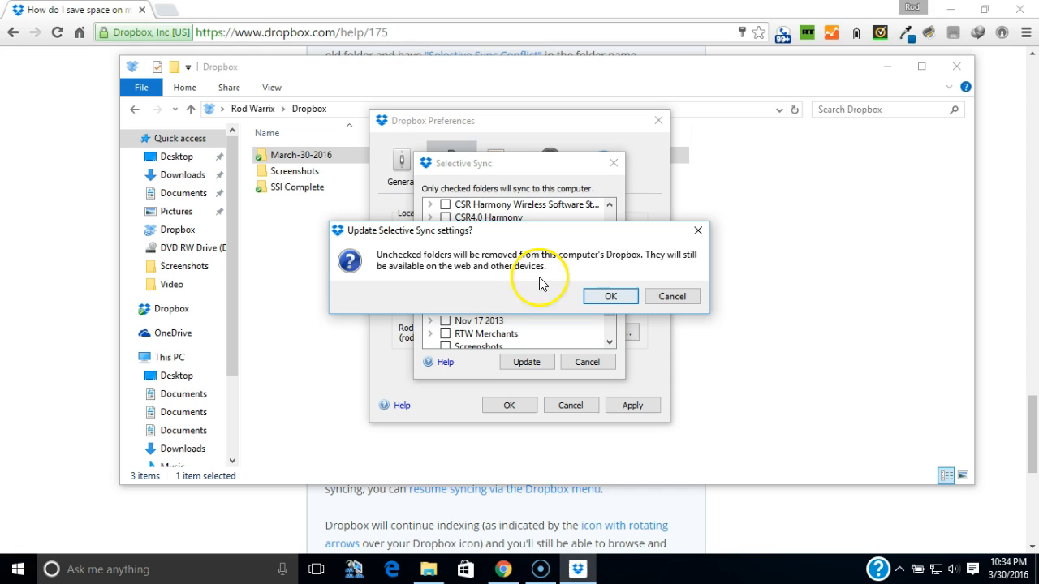
mouse_move(640, 266)
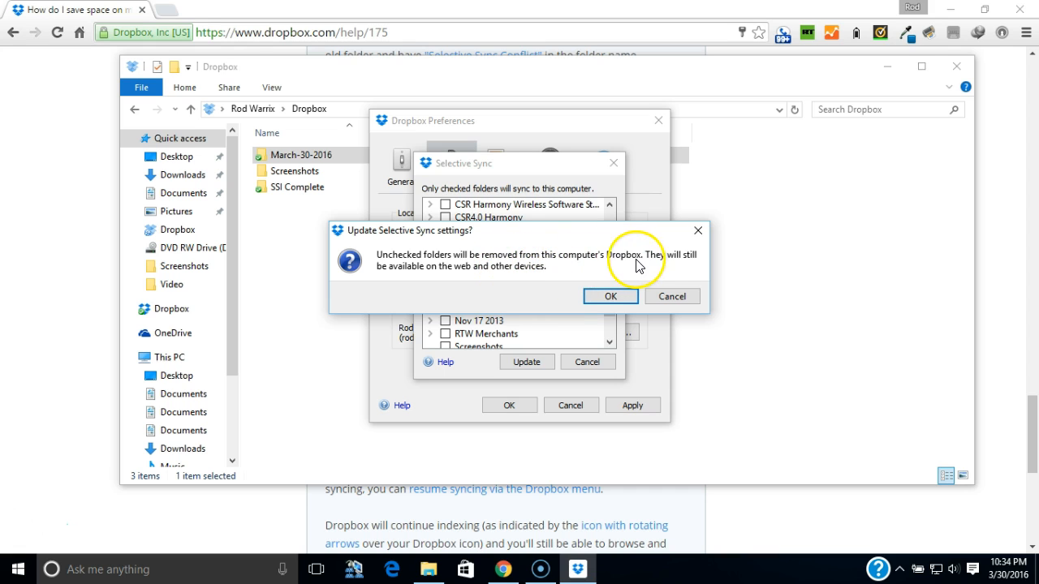
mouse_move(679, 266)
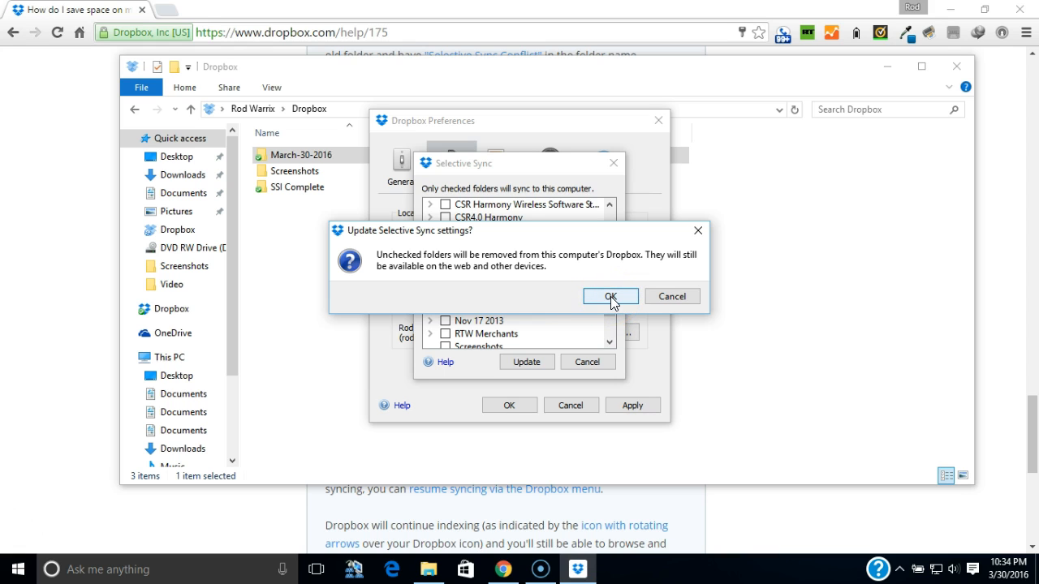
click(610, 296)
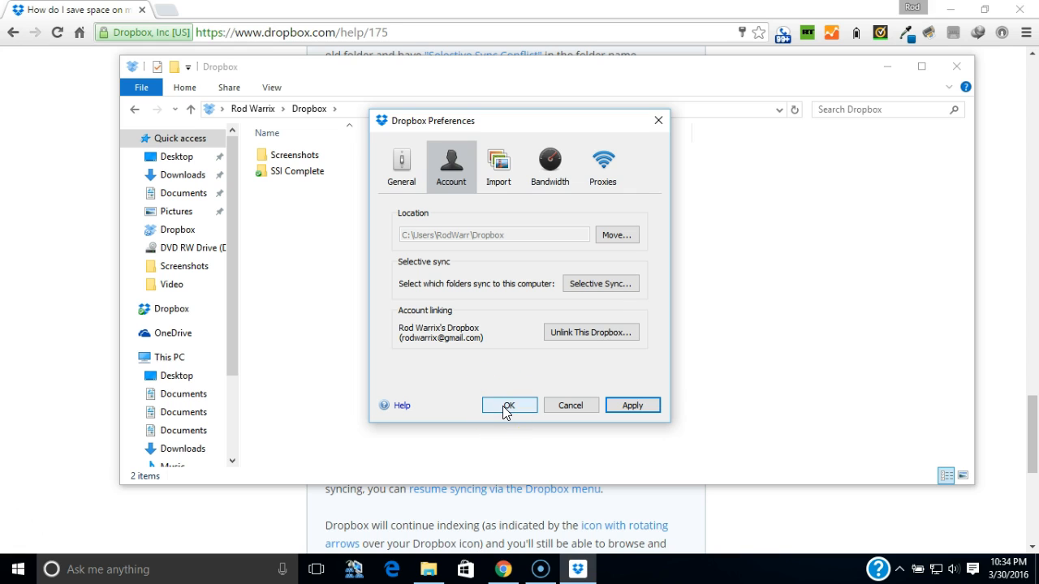
Step: Close Preferences with OK and view the tray status reporting everything up to date
click(510, 406)
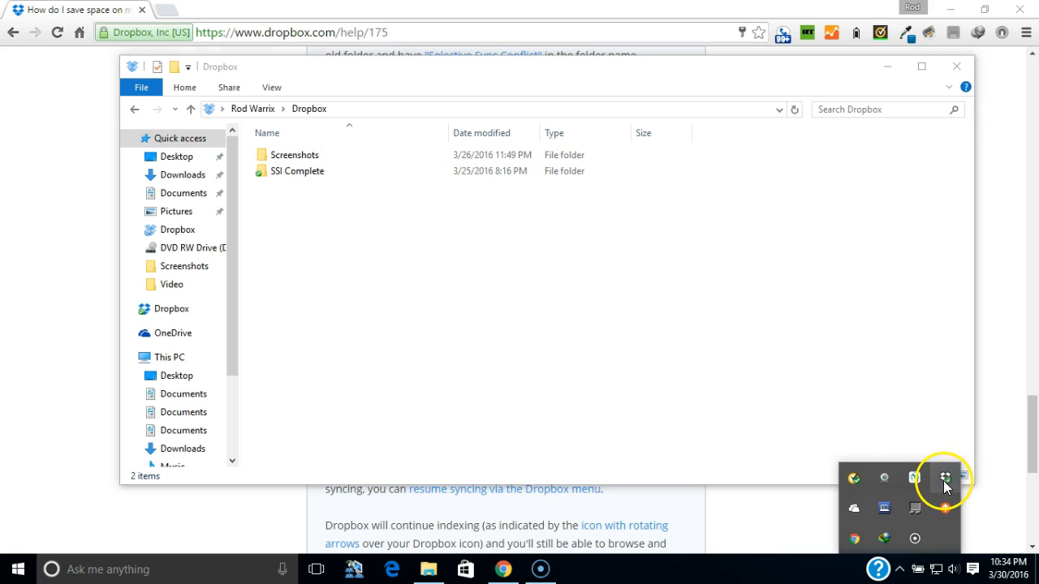
click(945, 477)
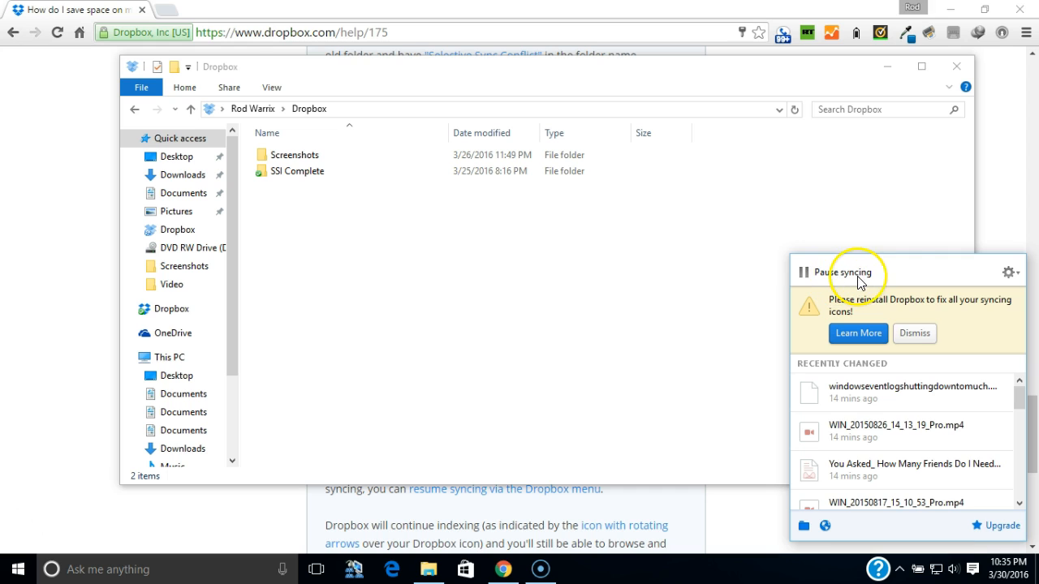
click(849, 273)
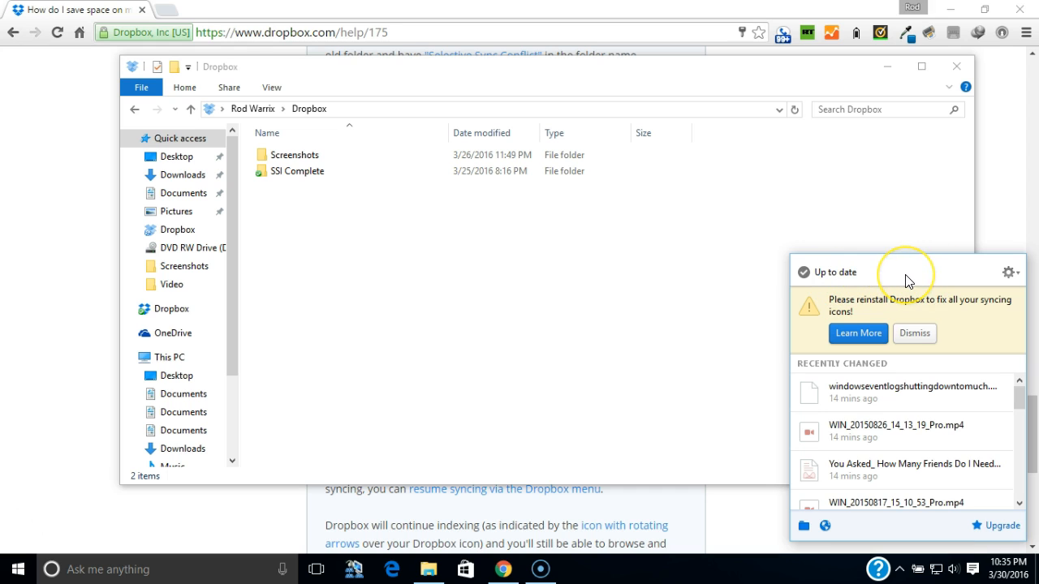
mouse_move(844, 540)
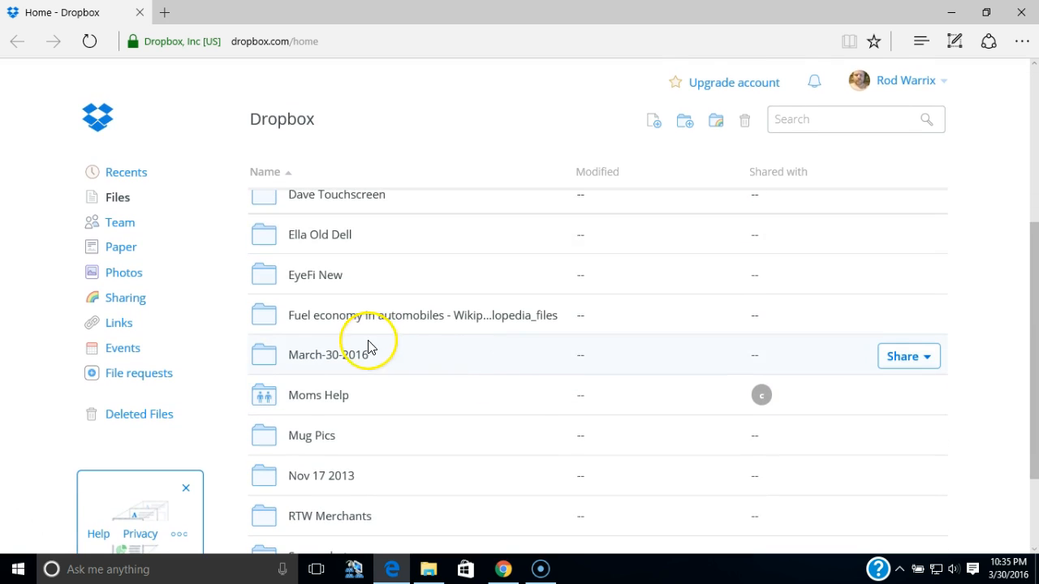
mouse_move(318, 360)
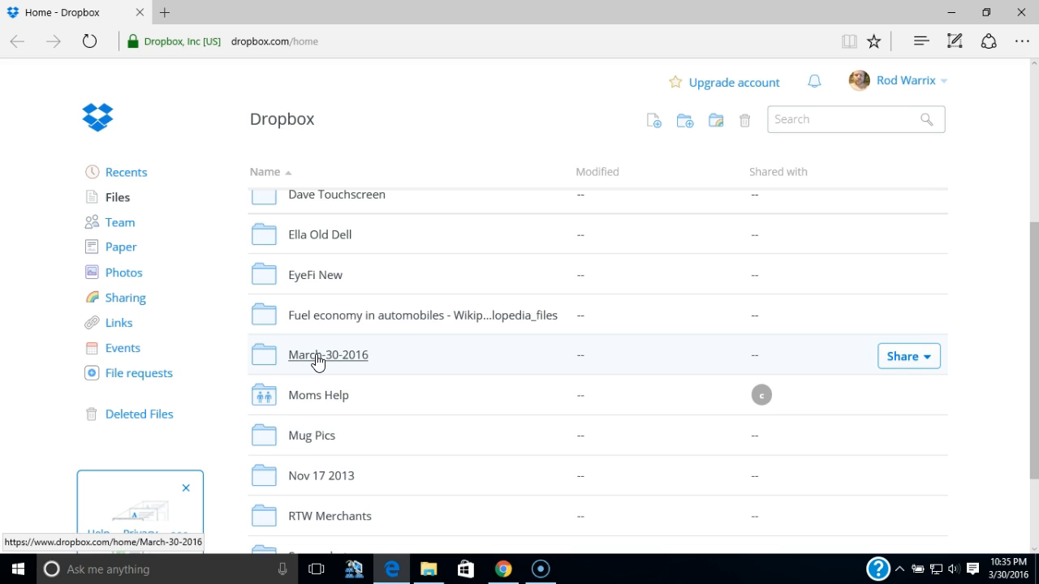
Step: On dropbox.com, browse the March-30-2016 folder's files, still present online
click(326, 356)
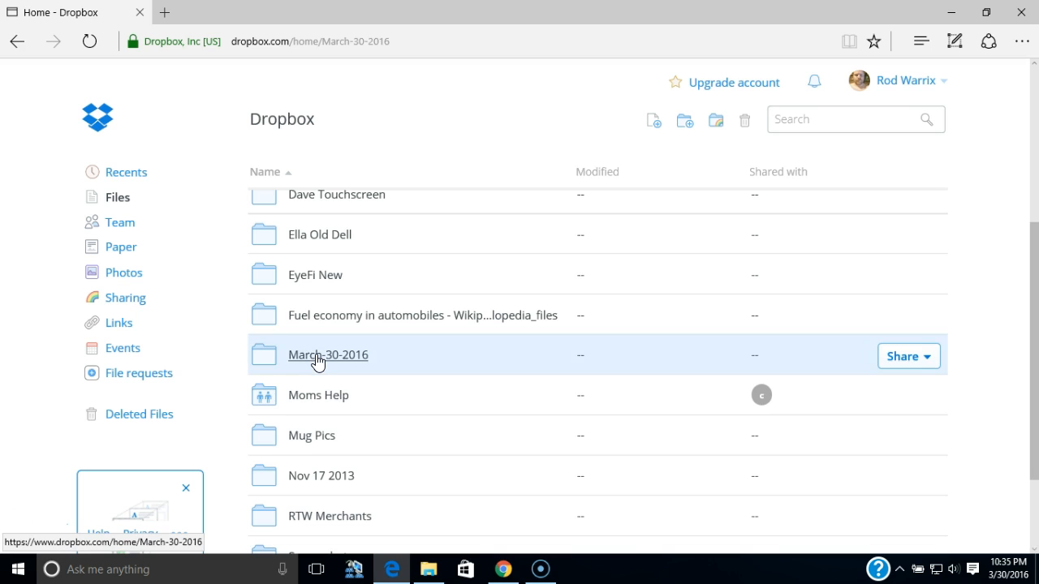
click(327, 354)
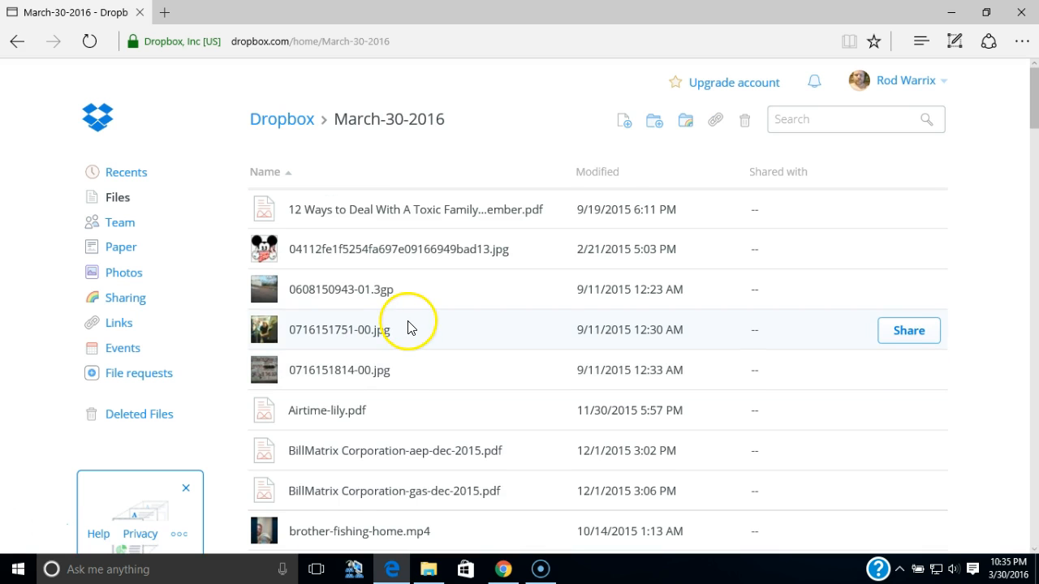
mouse_move(515, 328)
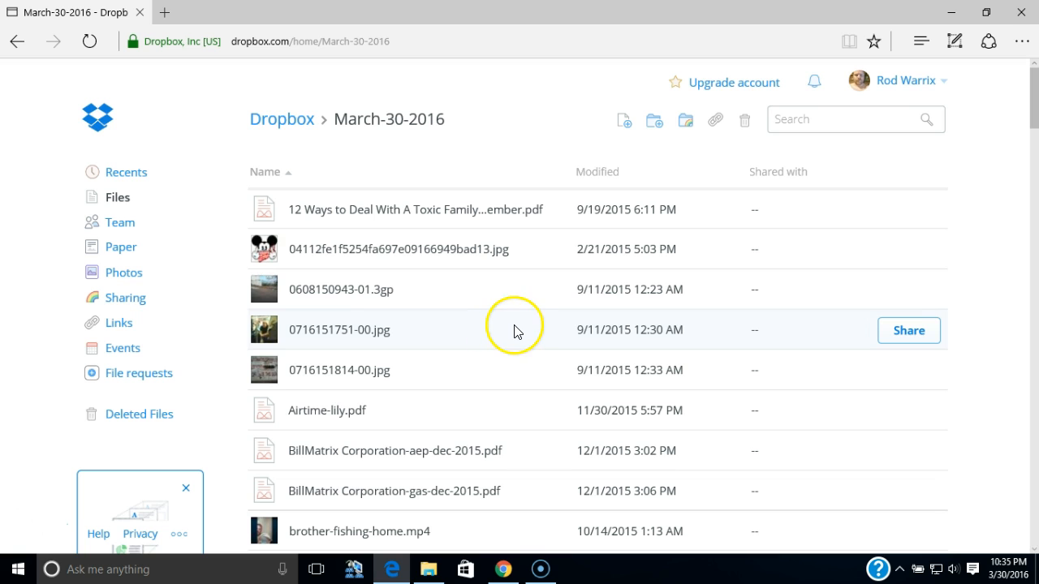
scroll(down, 3)
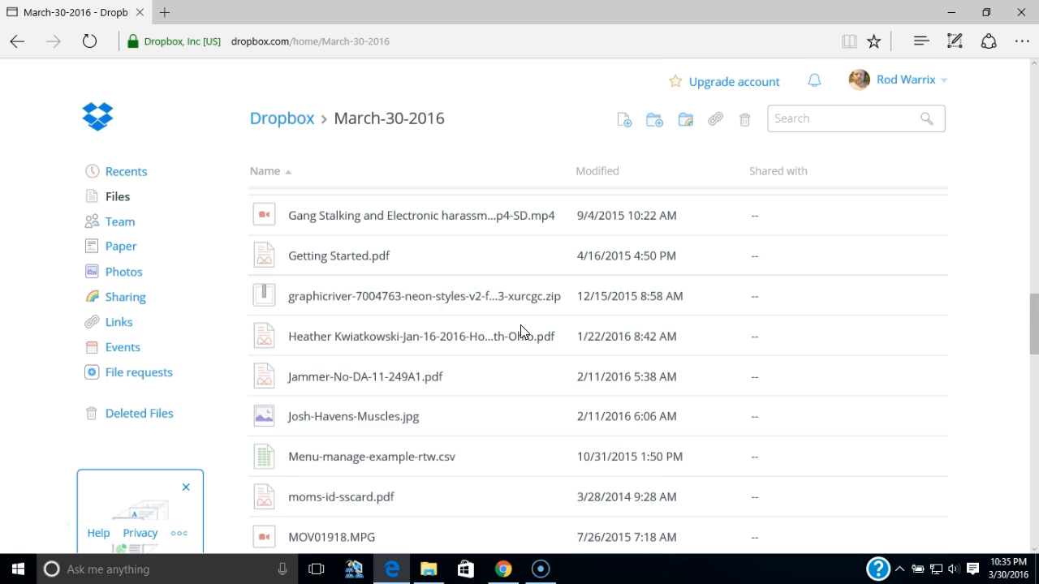
scroll(down, 3)
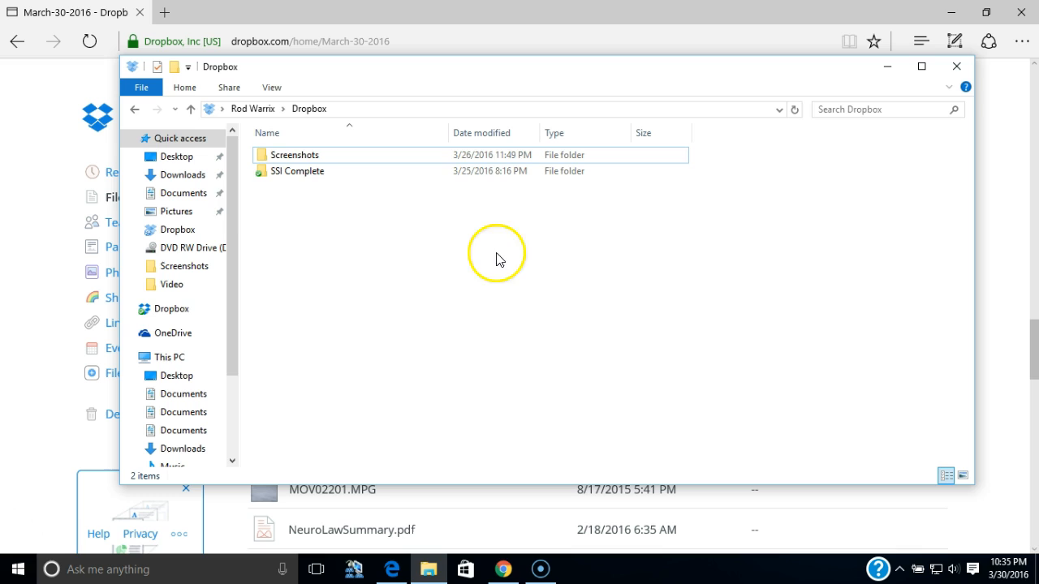
mouse_move(279, 198)
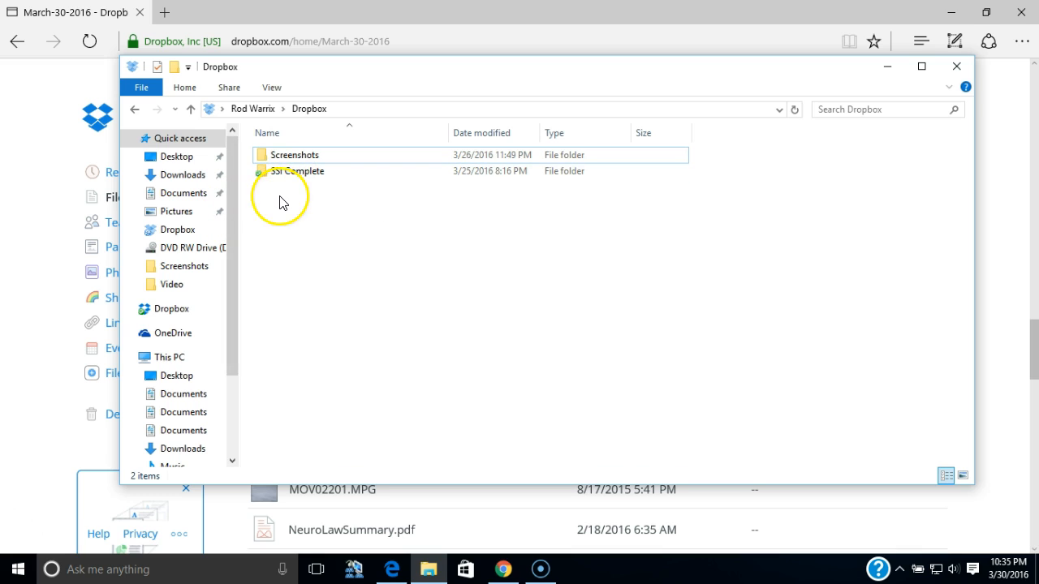
mouse_move(399, 307)
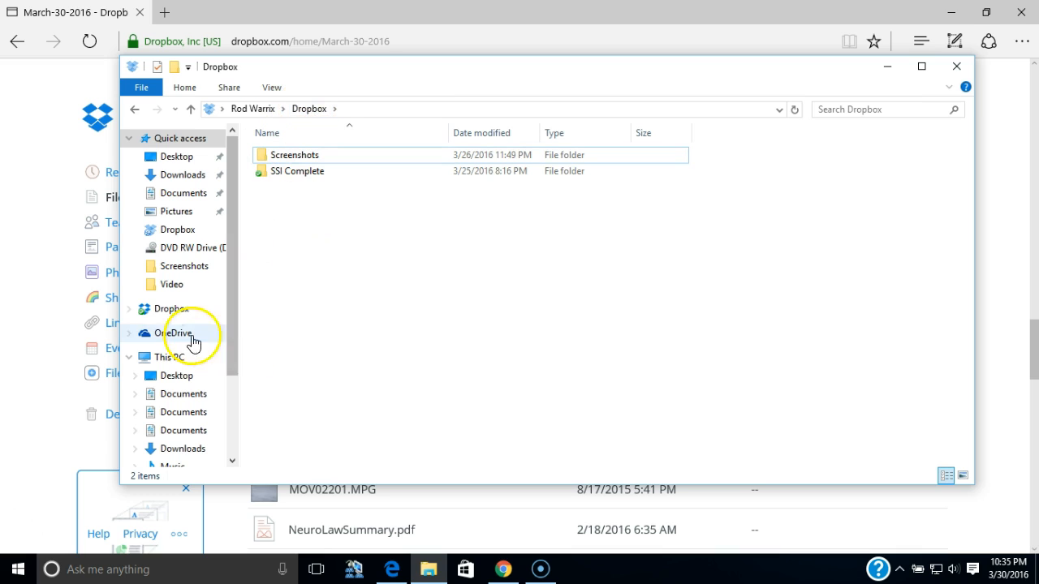
mouse_move(172, 311)
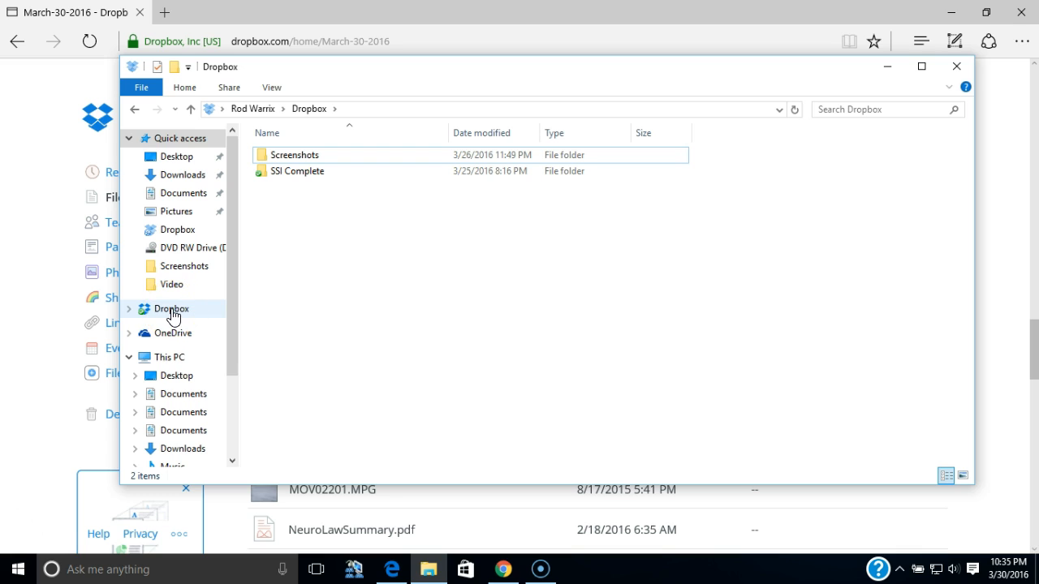
Step: Show the PC's Dropbox folder holding only Screenshots and SSI Complete, checking the tray status
click(172, 308)
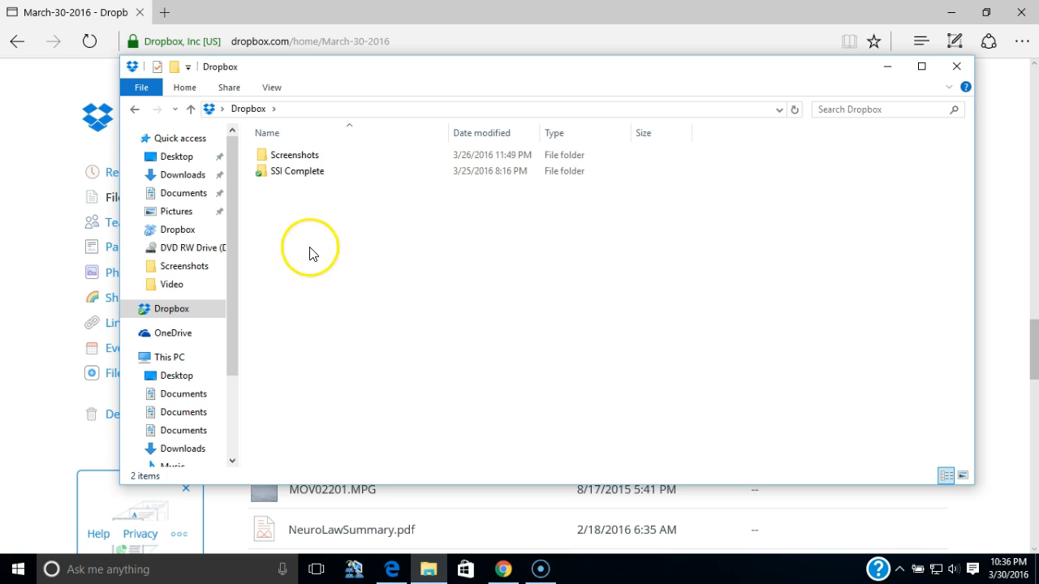
mouse_move(339, 263)
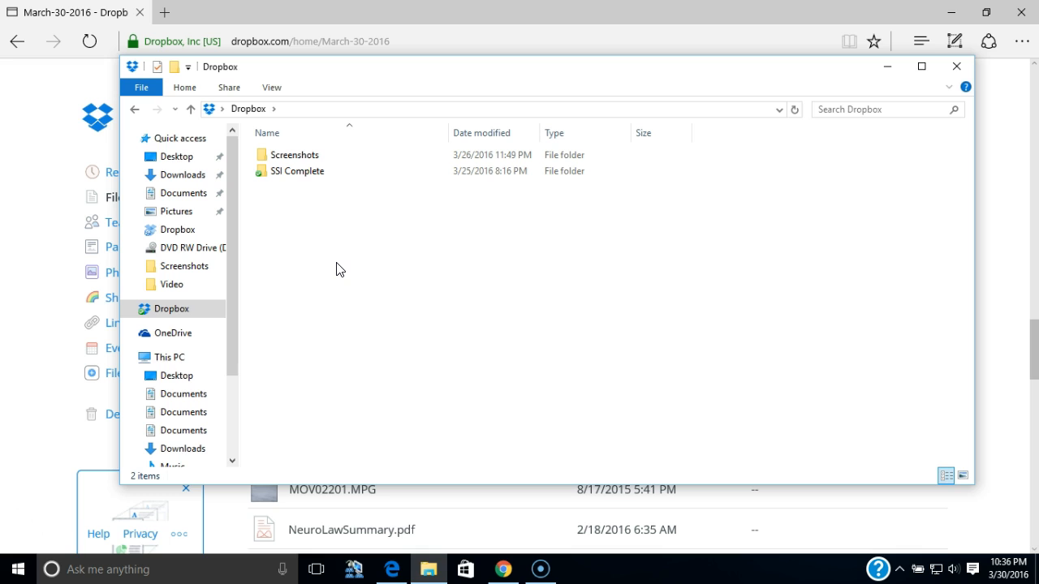
click(900, 568)
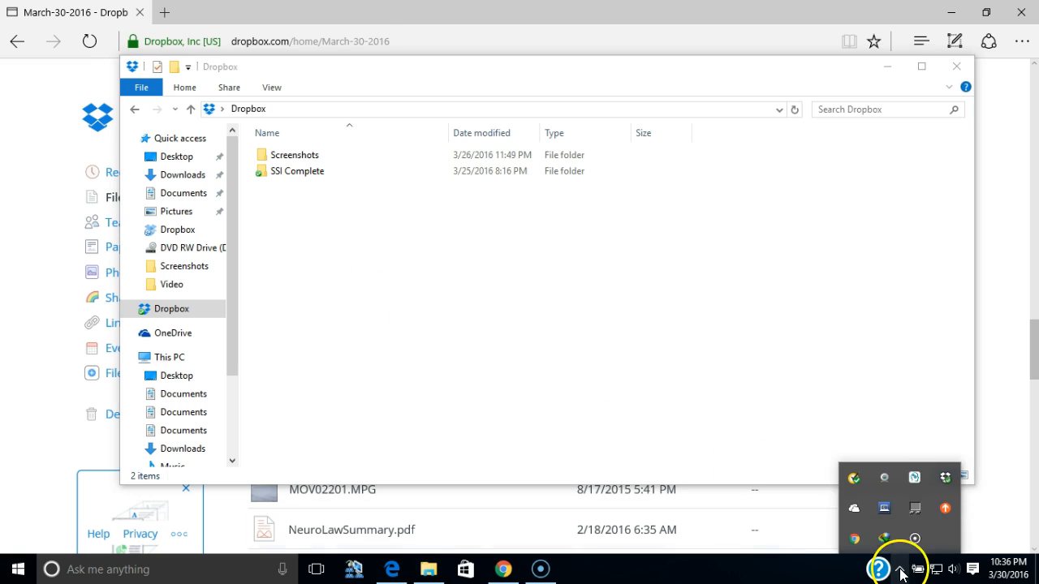
click(945, 478)
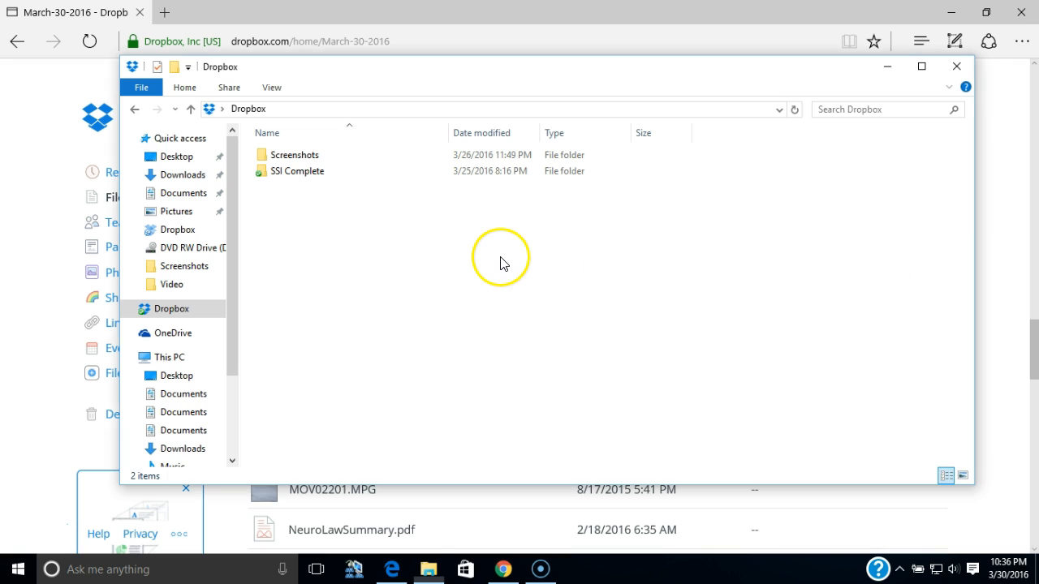
click(295, 155)
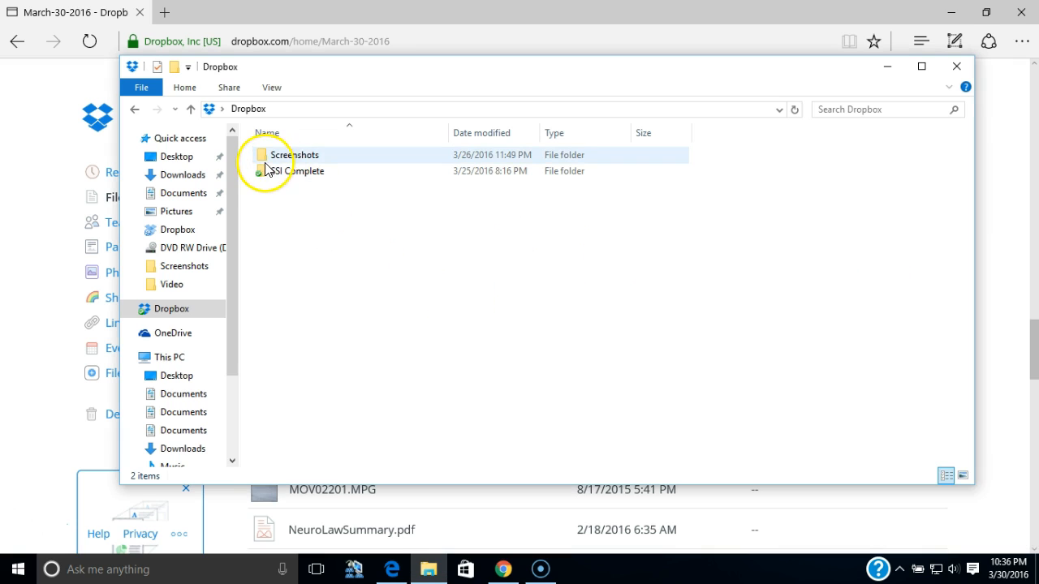
click(305, 171)
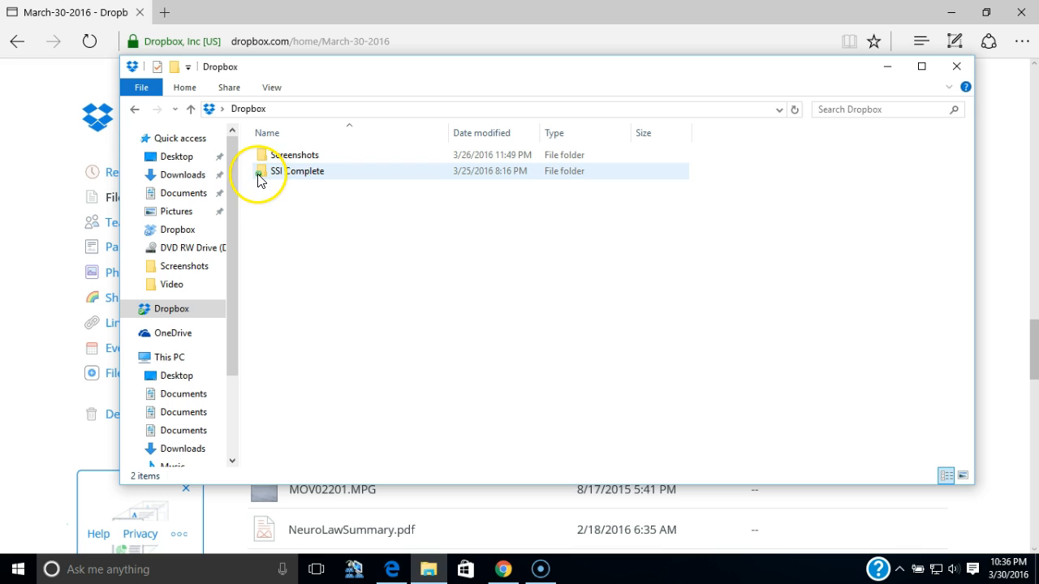
mouse_move(266, 154)
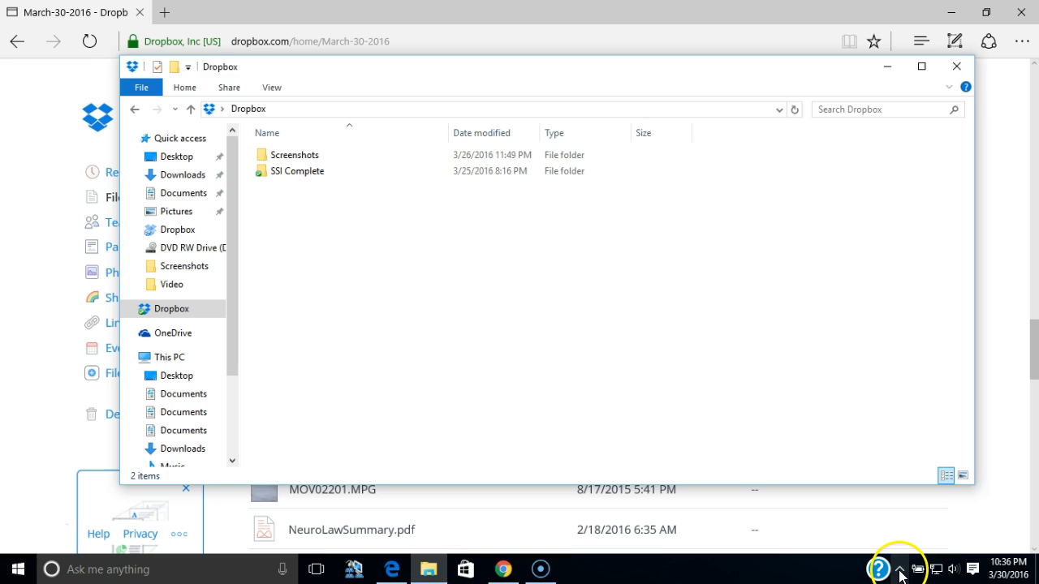
click(903, 569)
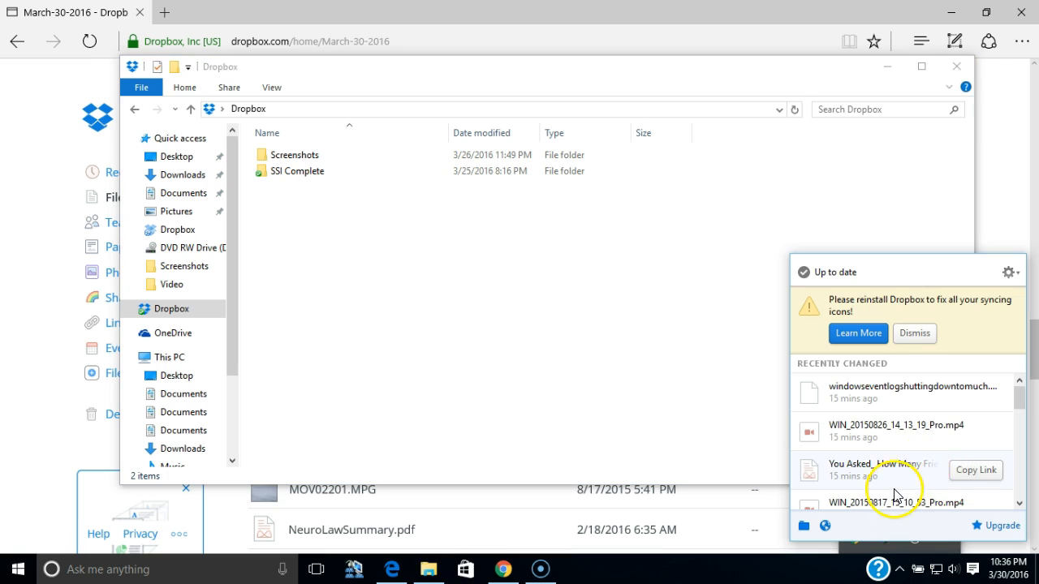
mouse_move(1014, 273)
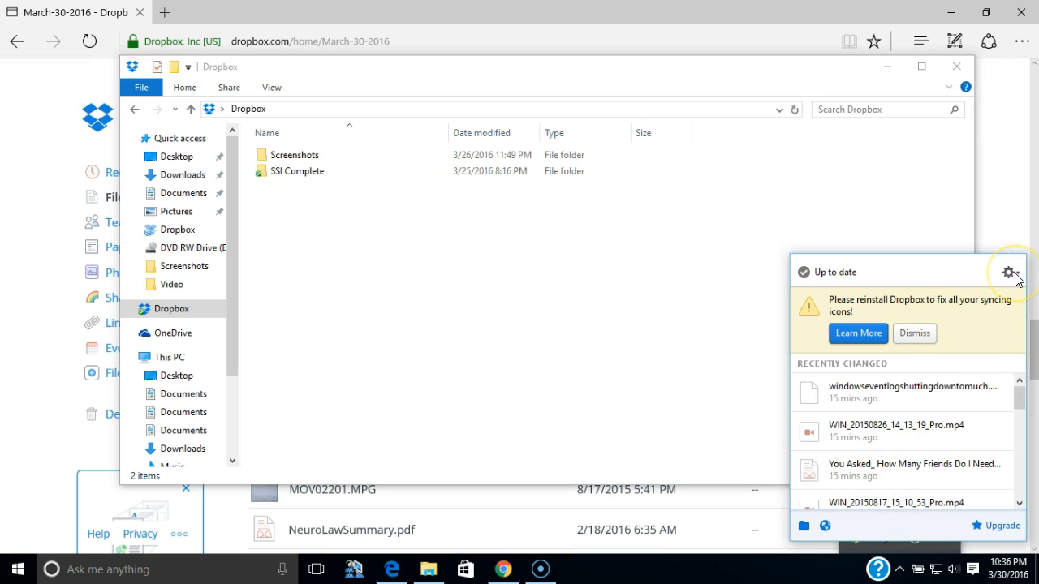
click(1012, 273)
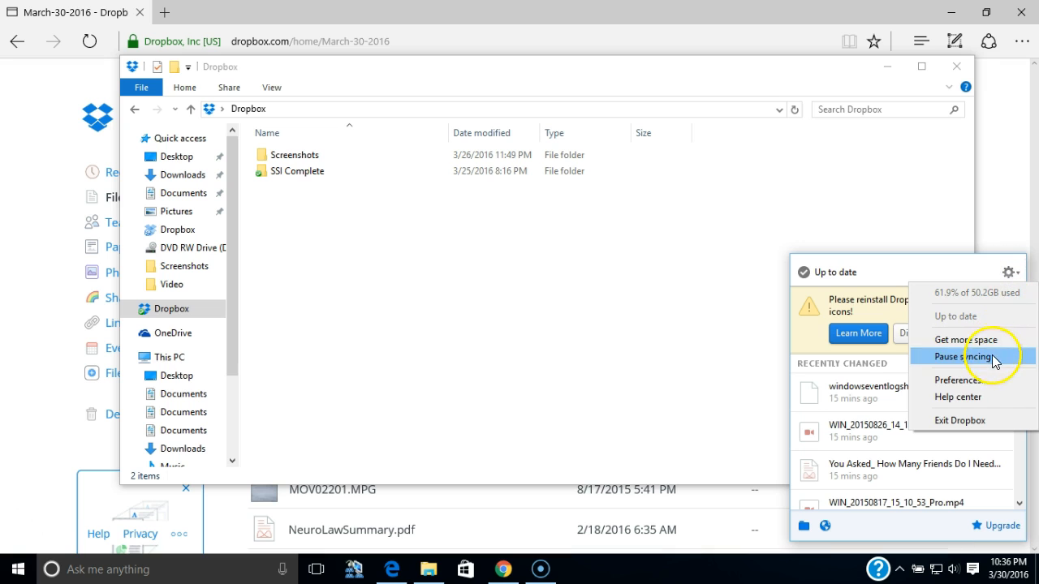
click(957, 378)
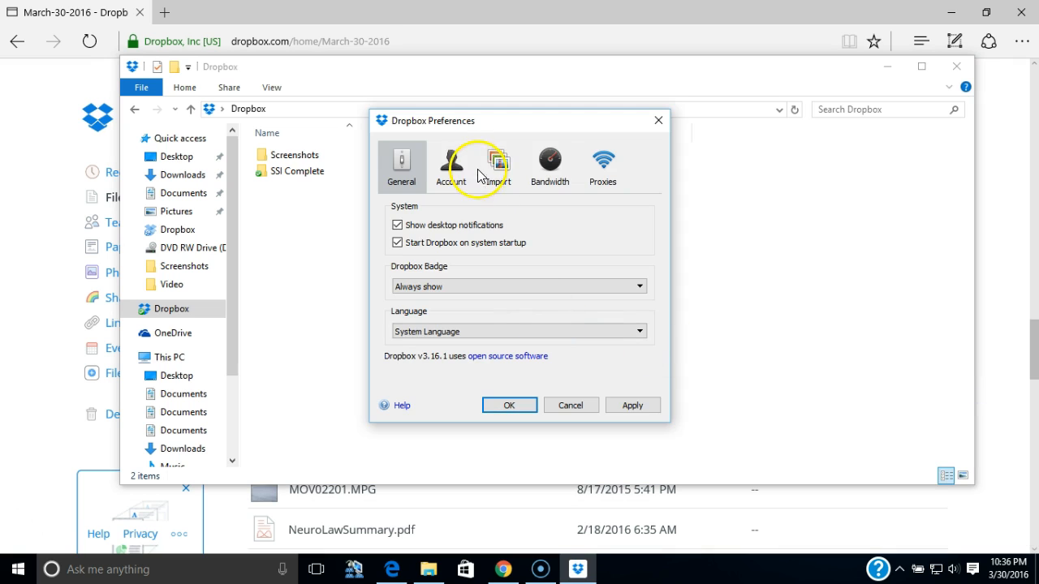
click(452, 162)
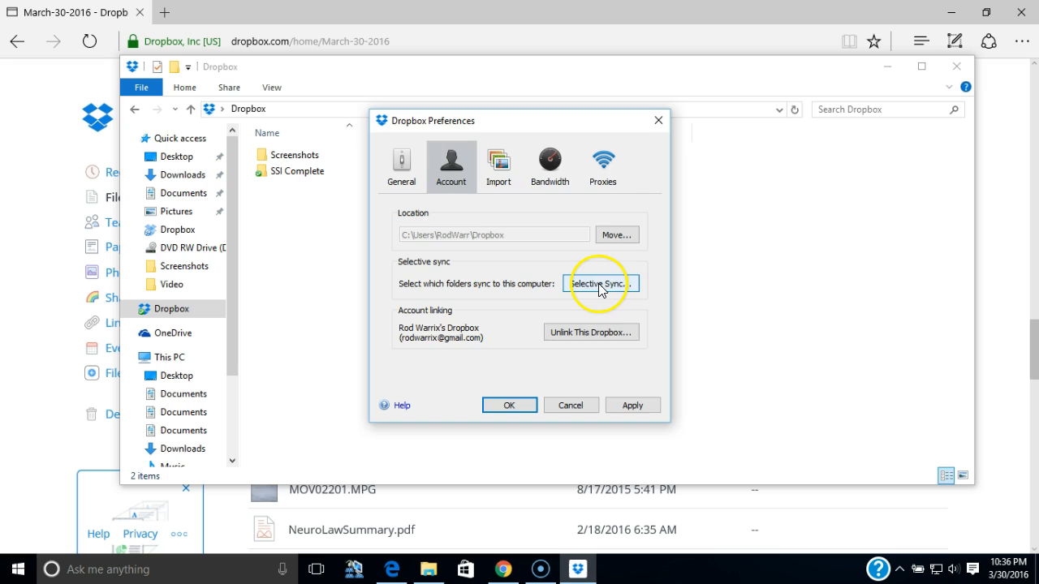
click(598, 282)
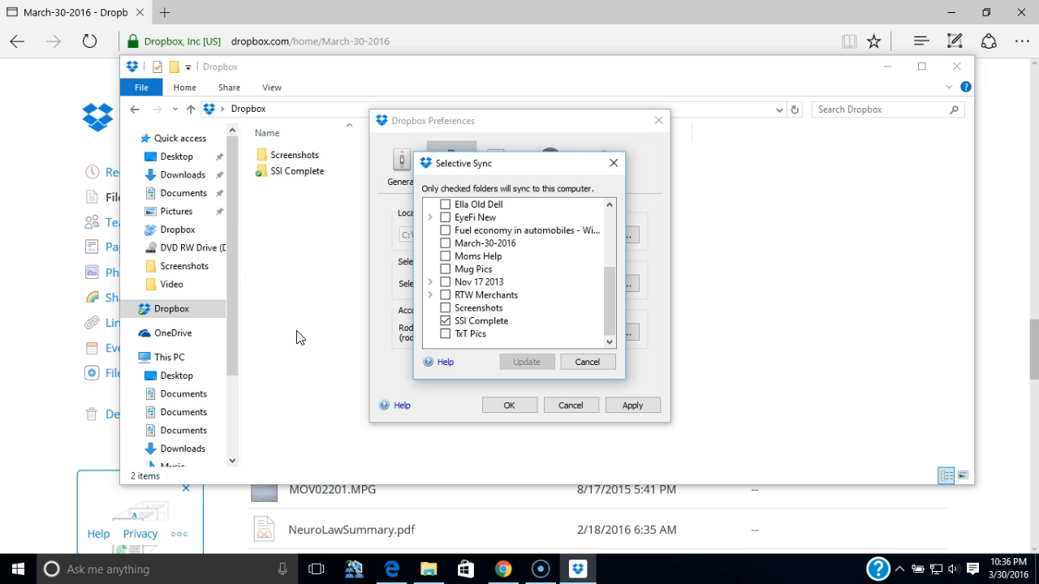
mouse_move(635, 322)
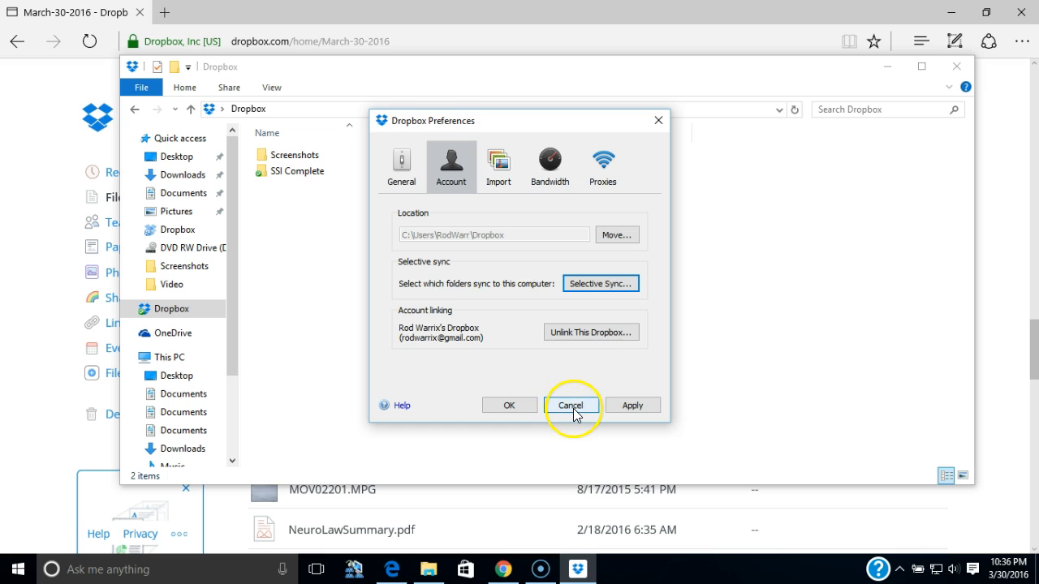
click(572, 405)
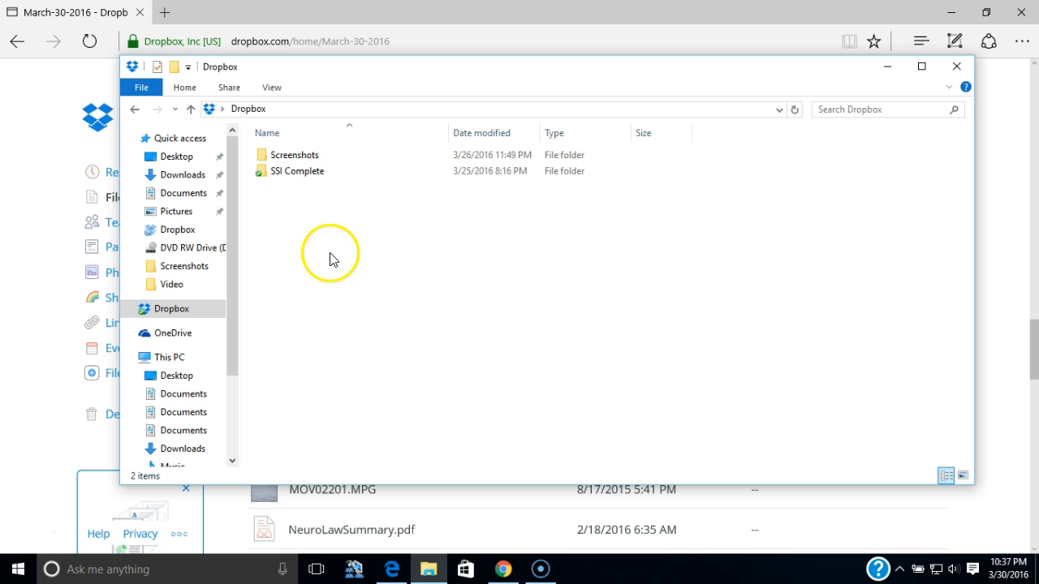
mouse_move(350, 412)
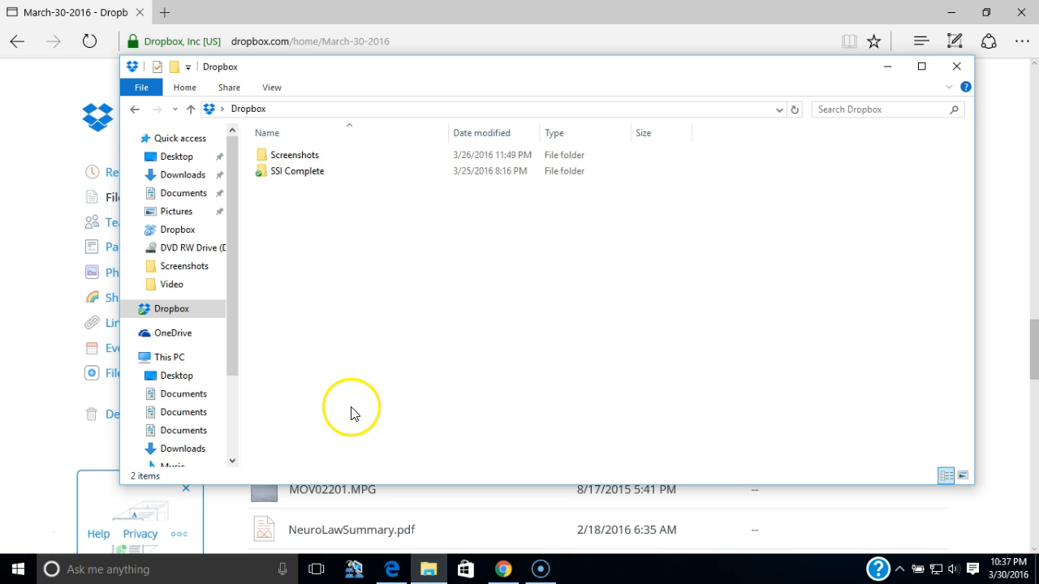